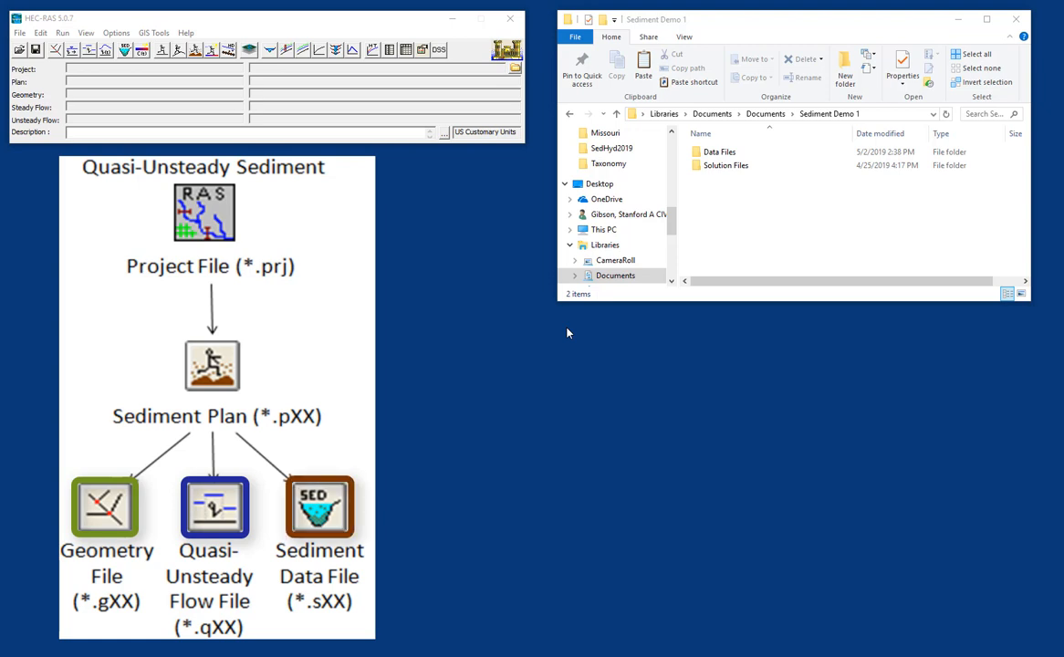
# Browse into Sediment Demo 1's Data Files folder in File Explorer.
pyautogui.click(212, 365)
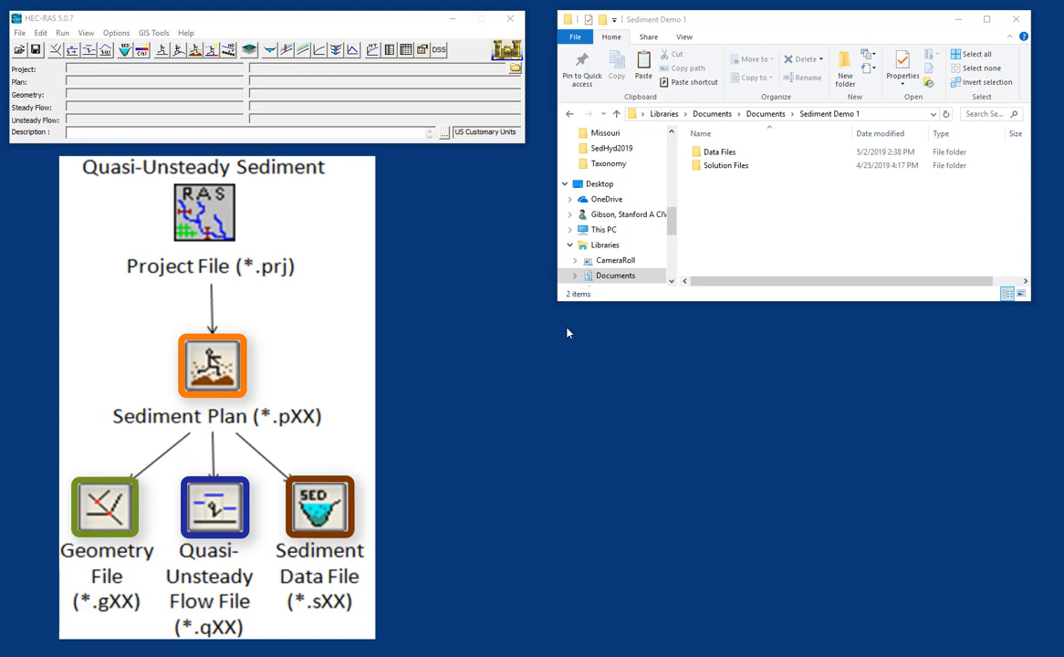
pyautogui.click(214, 509)
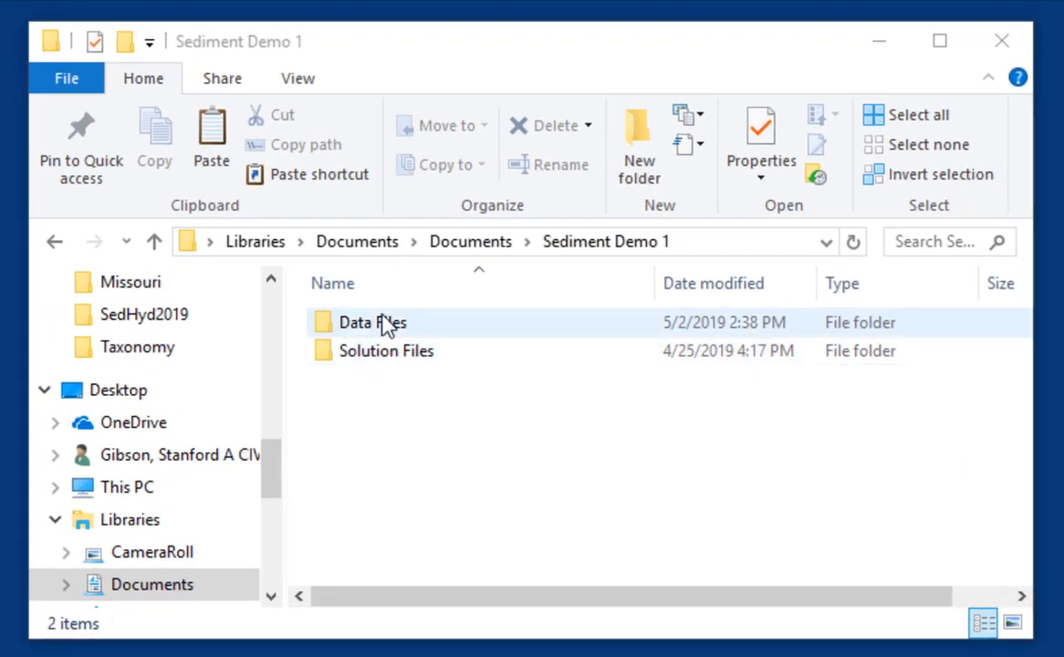
pyautogui.click(386, 350)
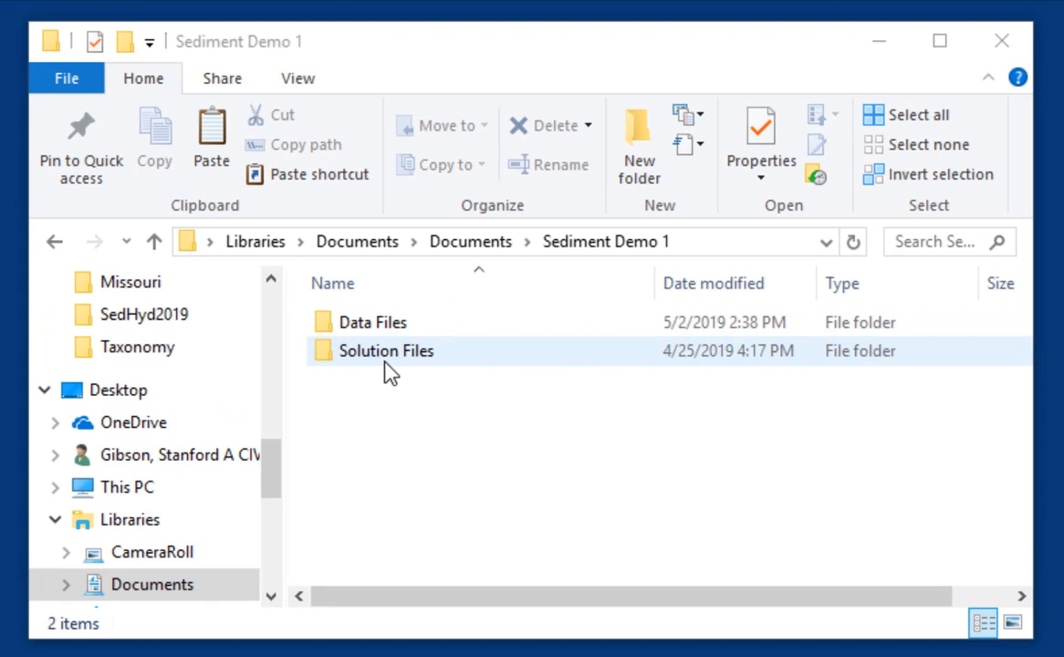
pyautogui.doubleClick(386, 350)
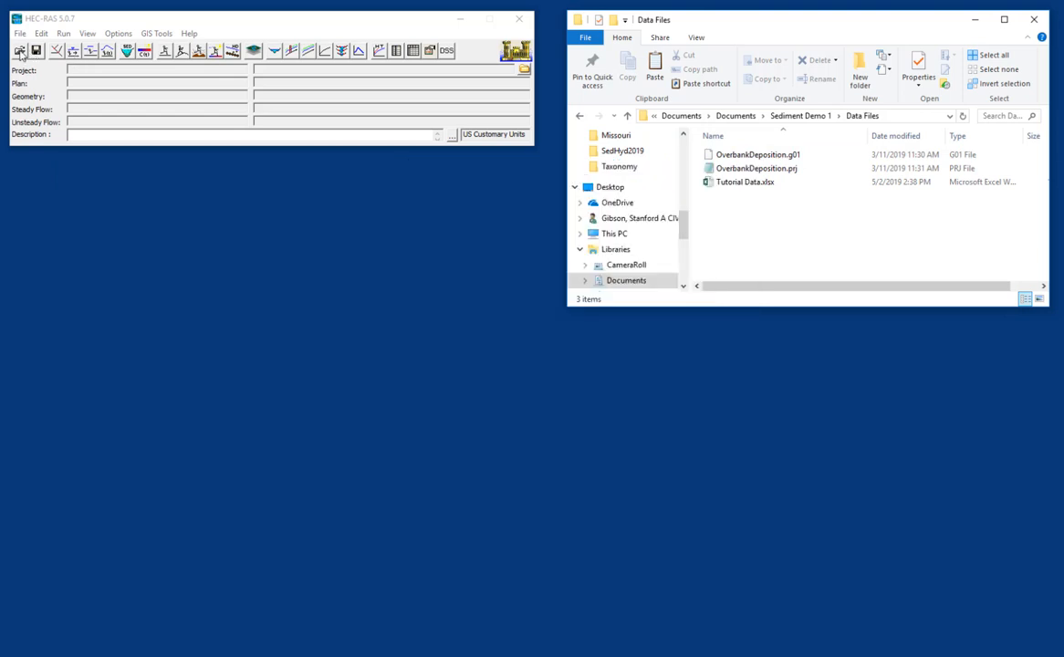
# Open the OverbankDeposition project from Sediment Demo 1\Data Files in HEC-RAS.
pyautogui.click(19, 33)
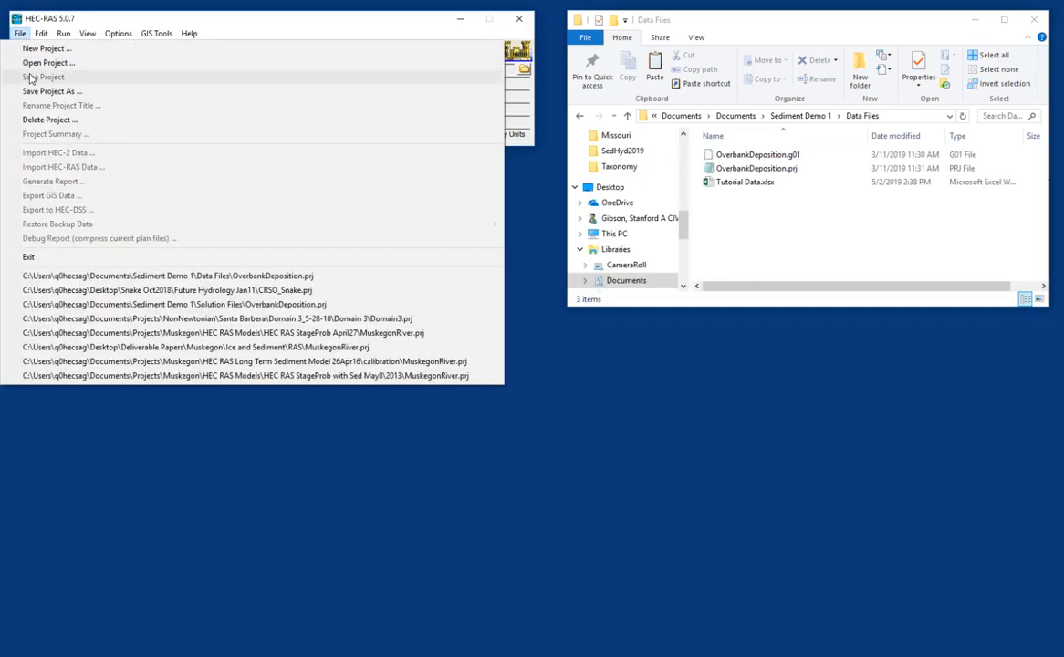
pyautogui.click(48, 62)
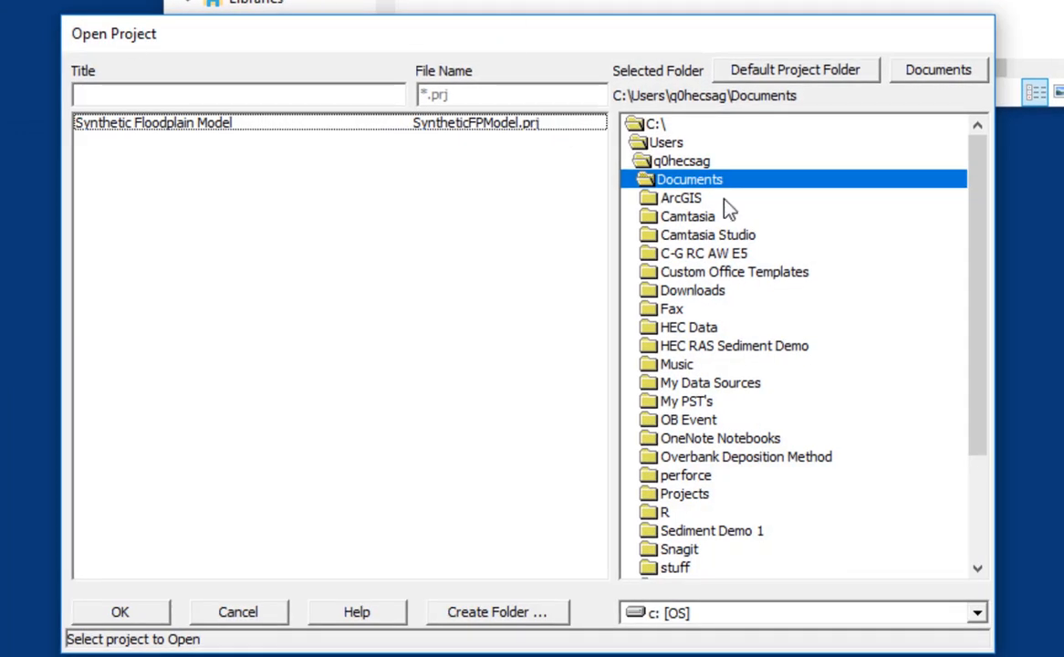
pyautogui.moveTo(710, 545)
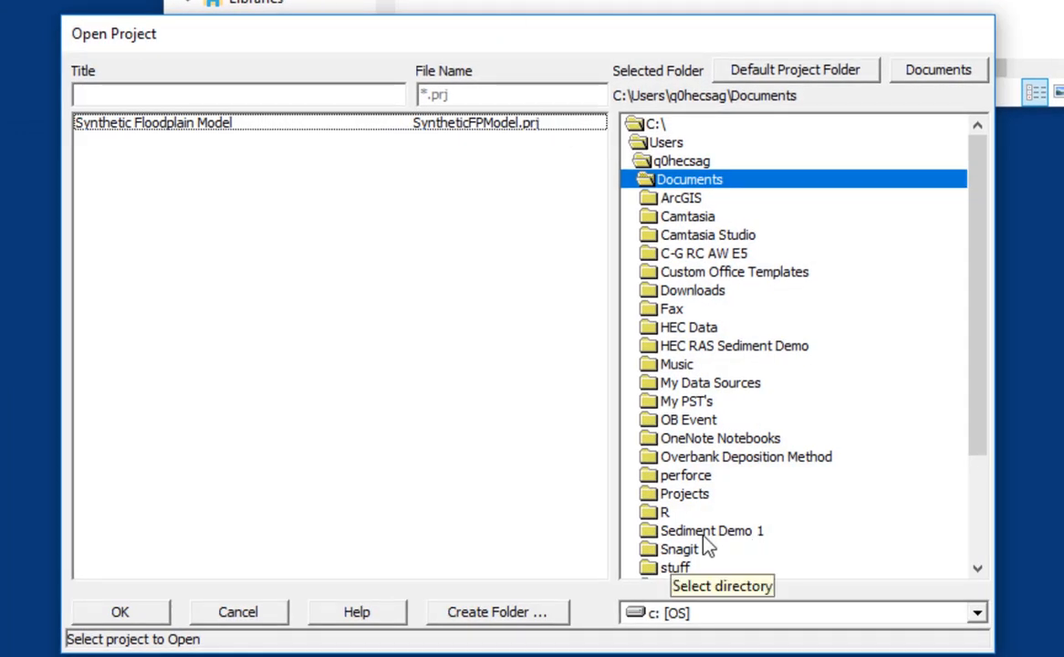
pyautogui.doubleClick(712, 530)
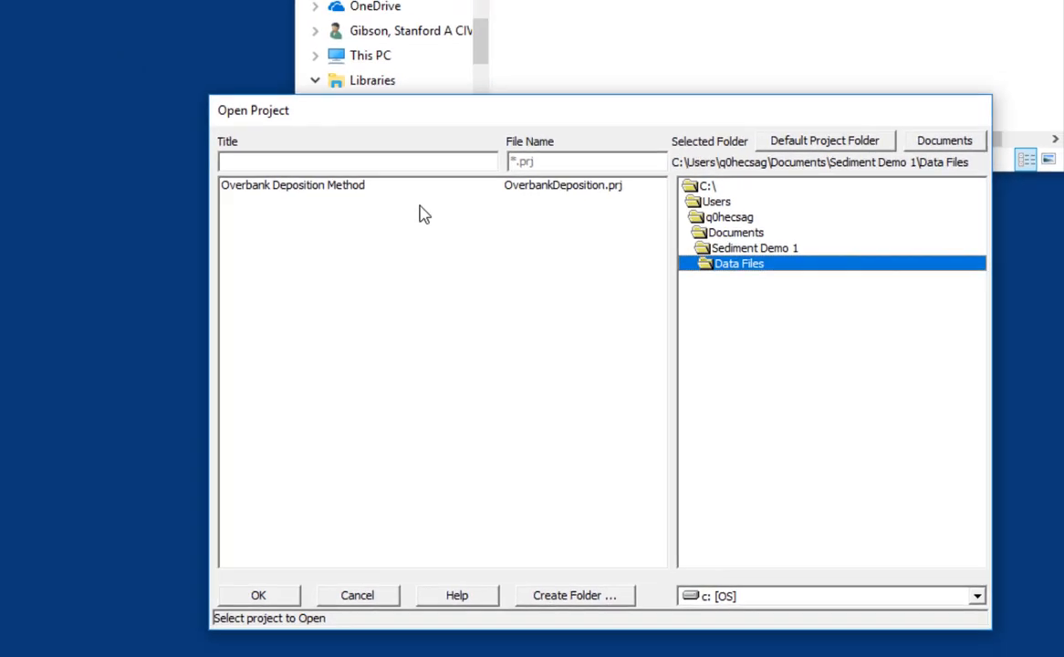
pyautogui.click(258, 595)
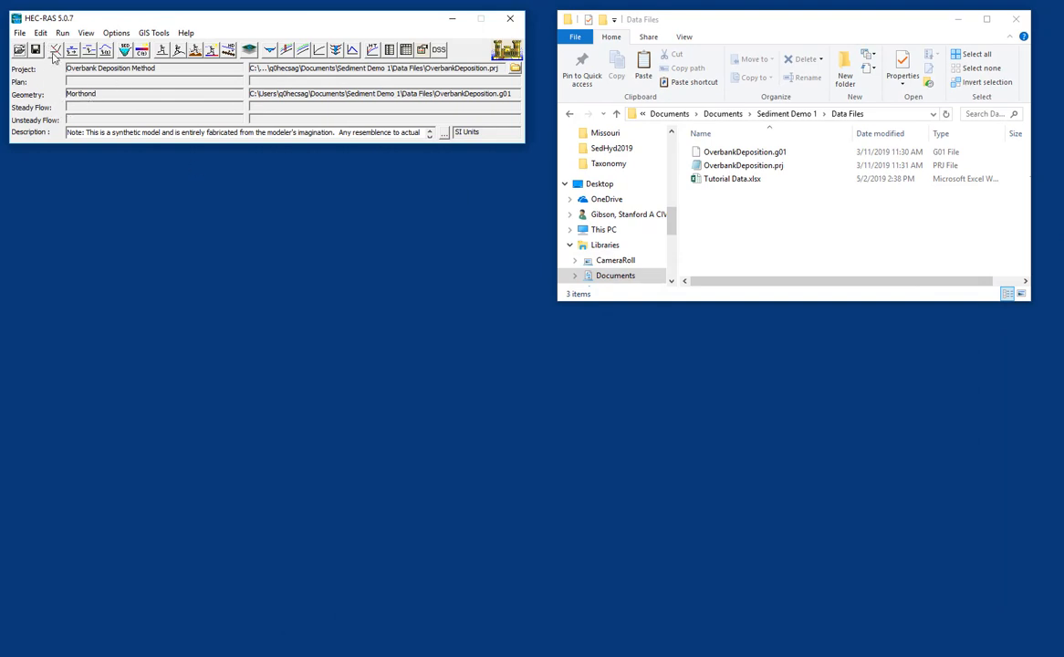
pyautogui.click(40, 33)
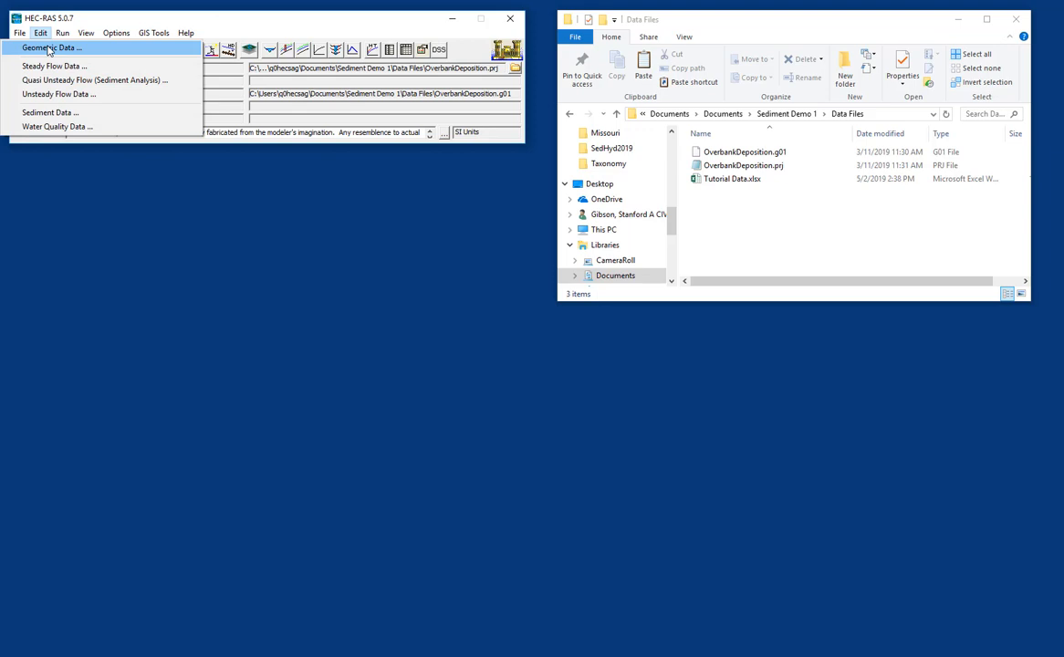
pyautogui.click(52, 47)
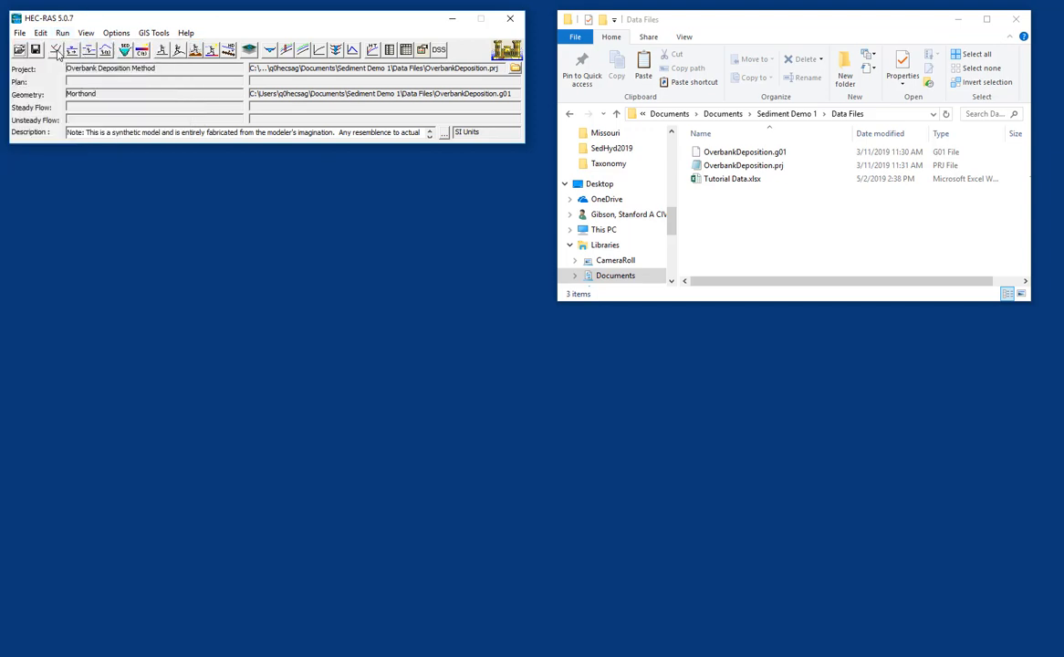
pyautogui.click(71, 50)
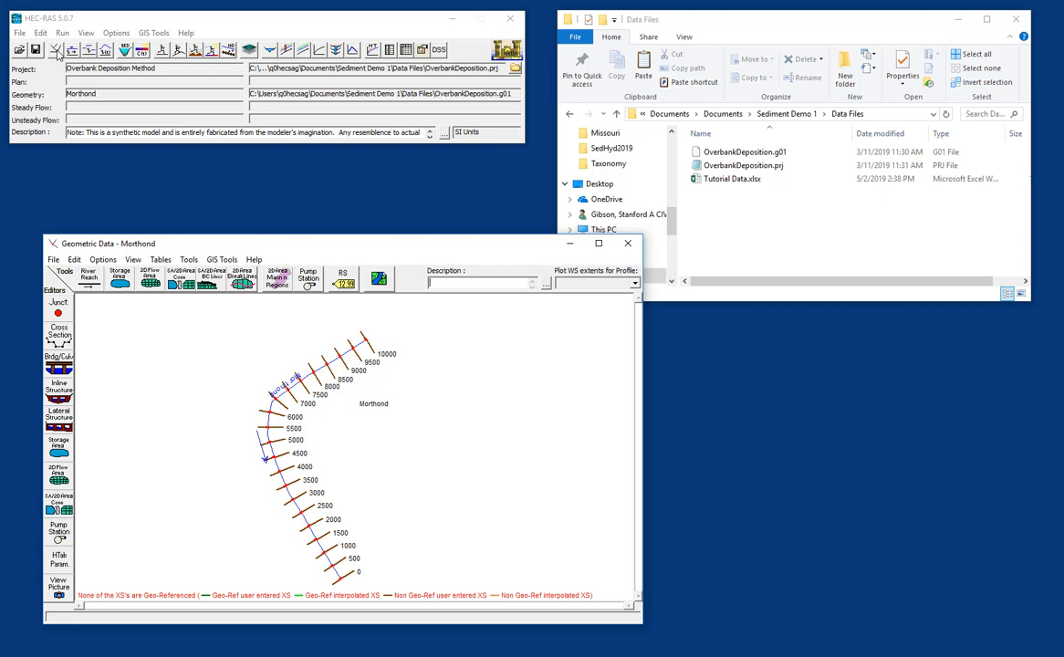
pyautogui.moveTo(84, 33)
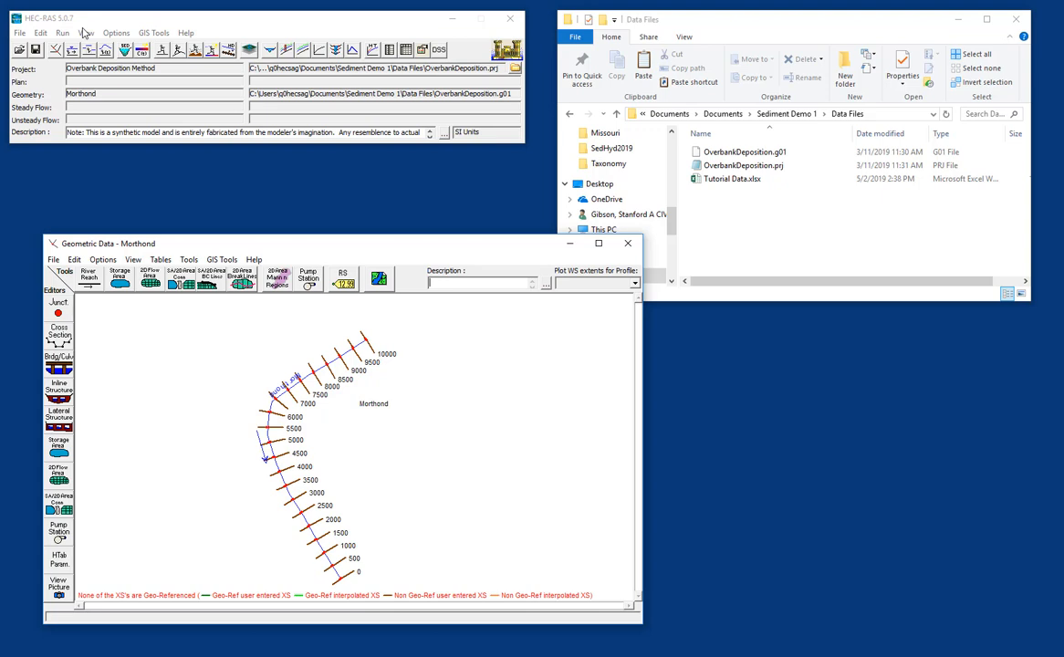
pyautogui.click(626, 243)
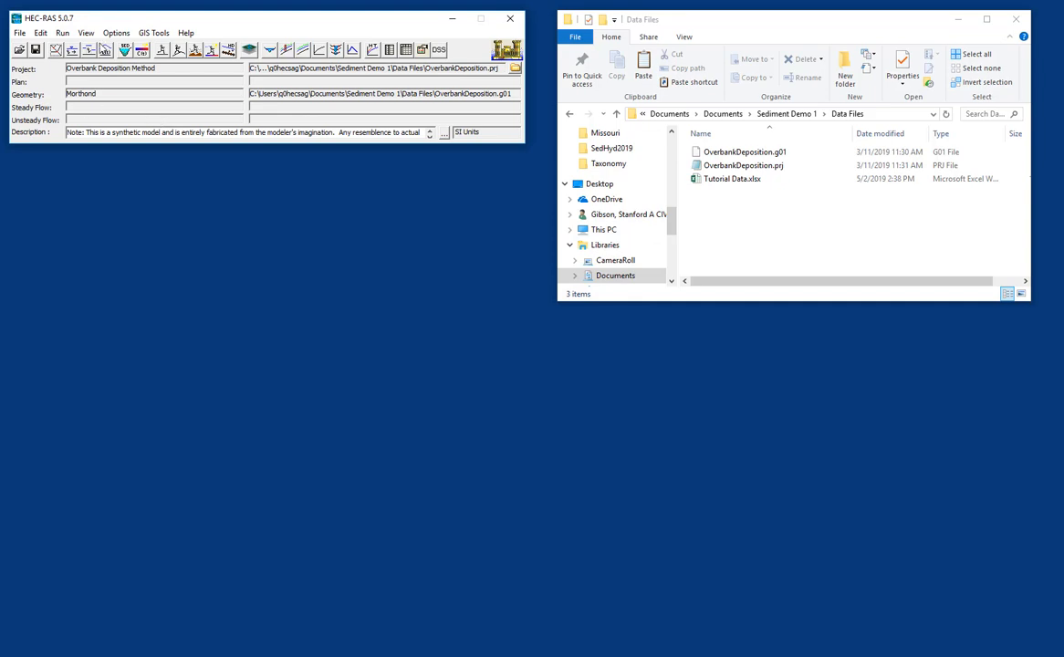
# Open the Quasi Unsteady Flow editor, move it left, and select Tutorial Data.xlsx.
pyautogui.click(40, 33)
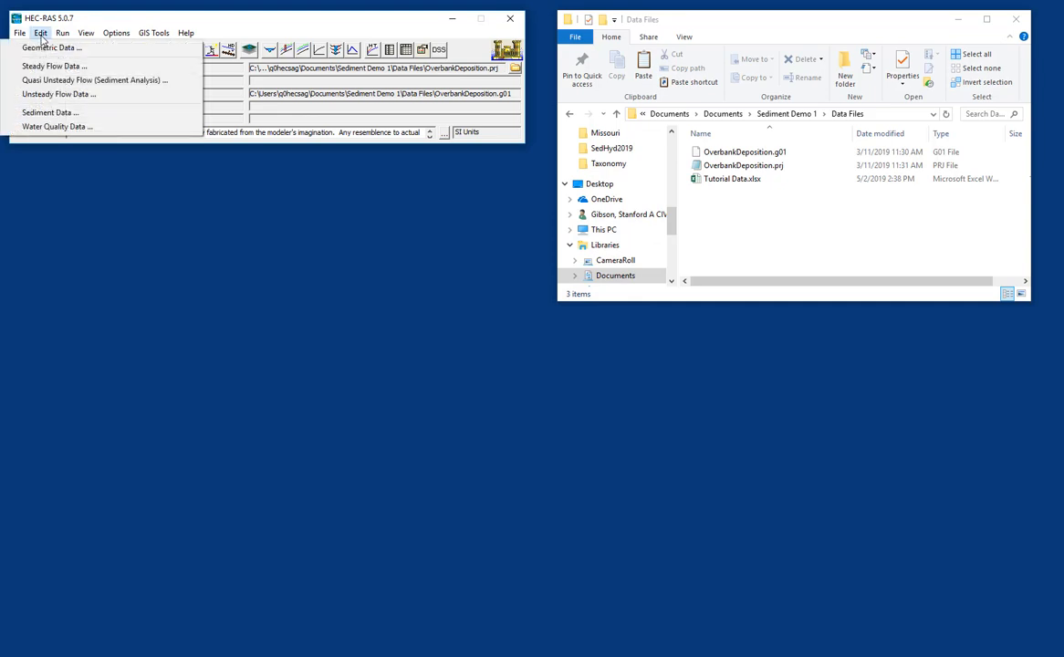
pyautogui.moveTo(95, 80)
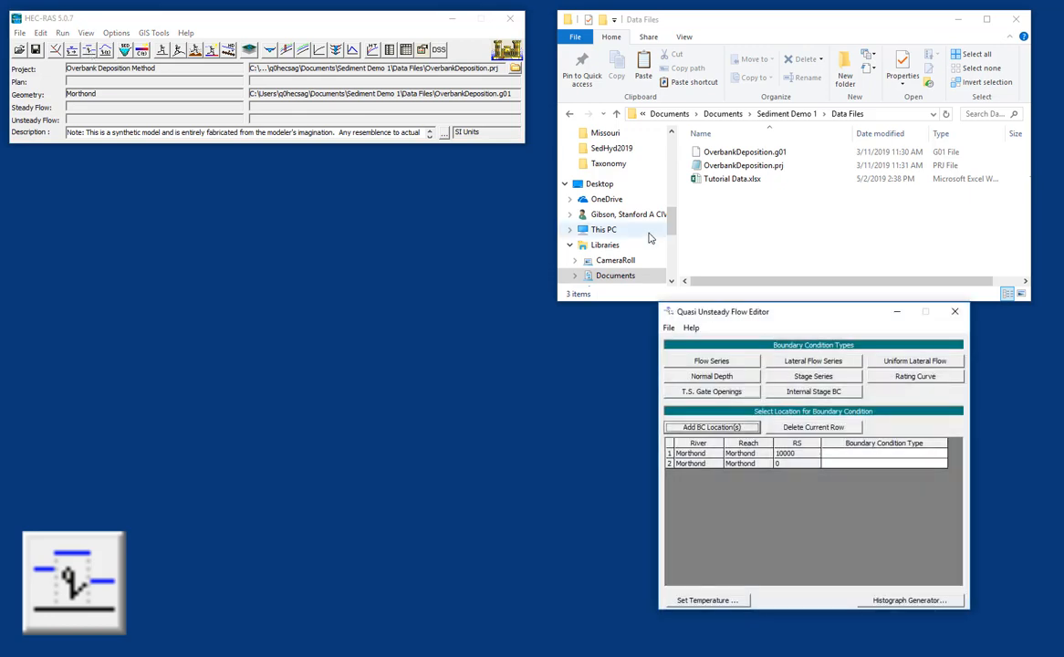
pyautogui.moveTo(722, 311); pyautogui.dragTo(85, 188)
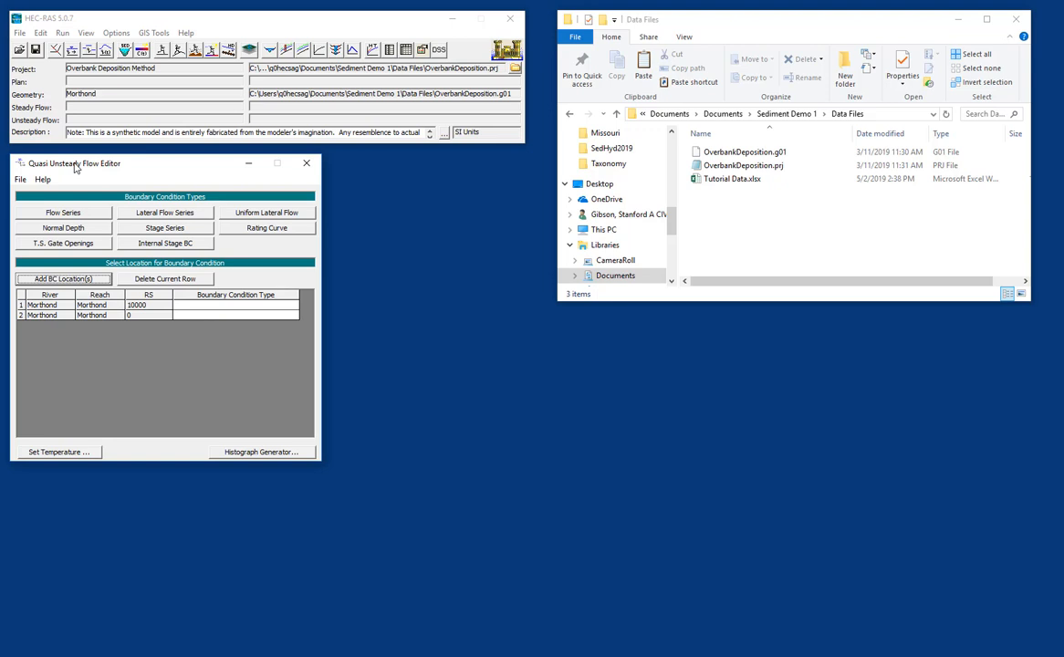
pyautogui.click(731, 178)
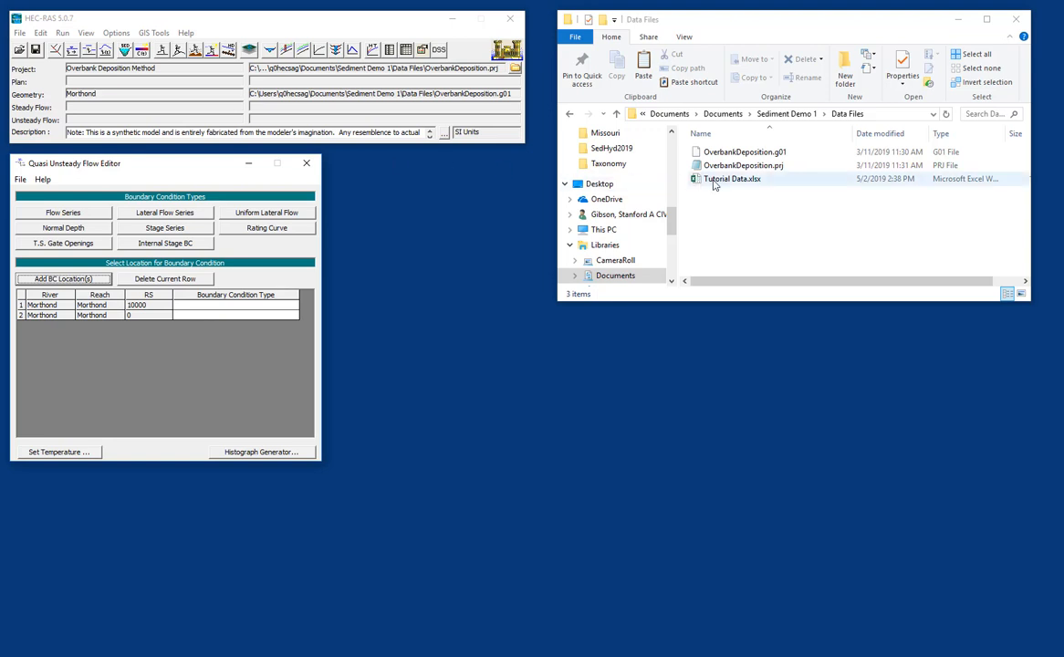
pyautogui.click(731, 178)
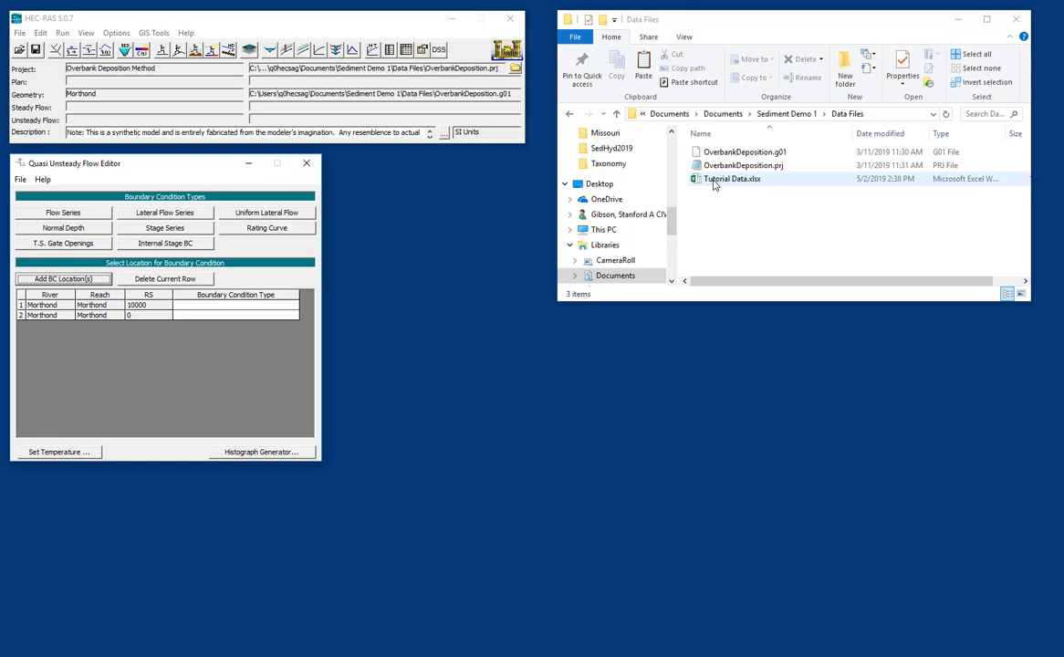
pyautogui.click(732, 178)
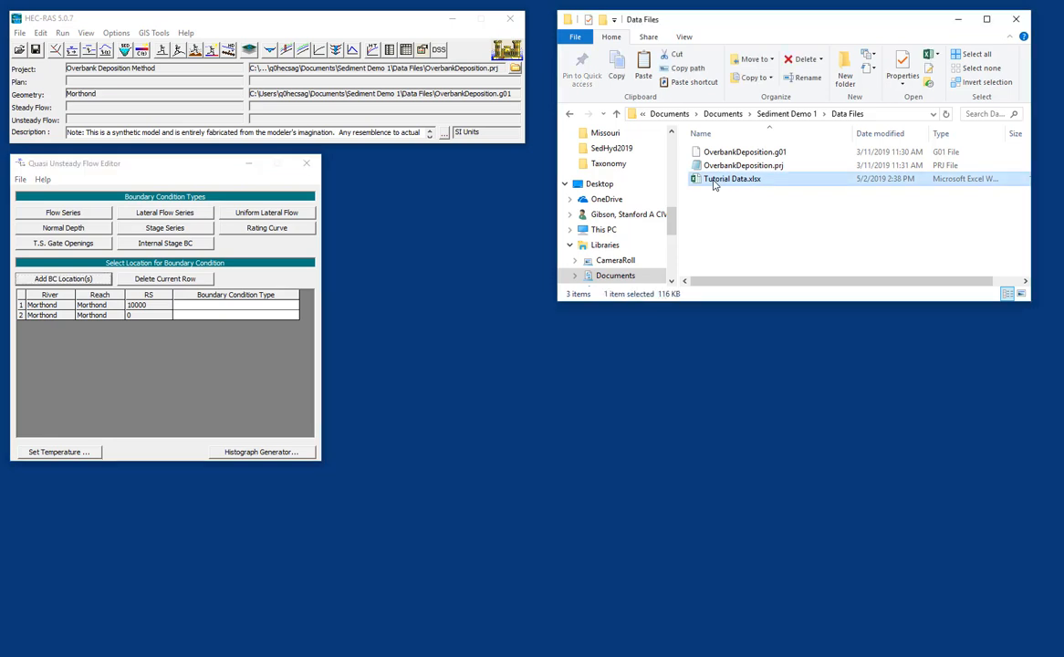
# Open Tutorial Data.xlsx in Excel and briefly inspect cross section 0 in Geometric Data.
pyautogui.doubleClick(732, 178)
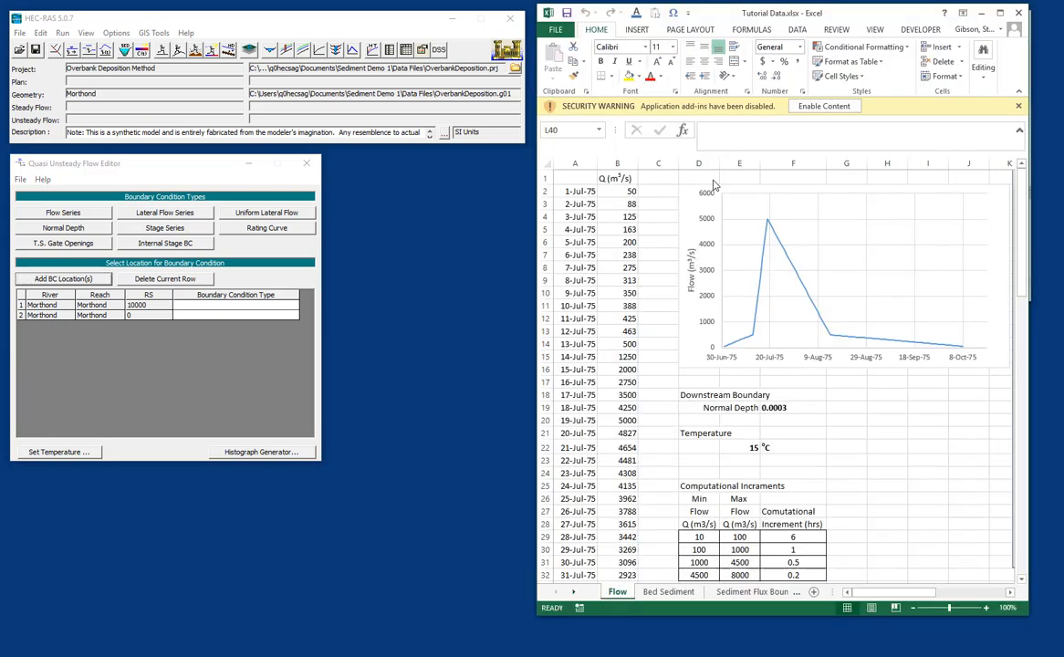
pyautogui.click(575, 216)
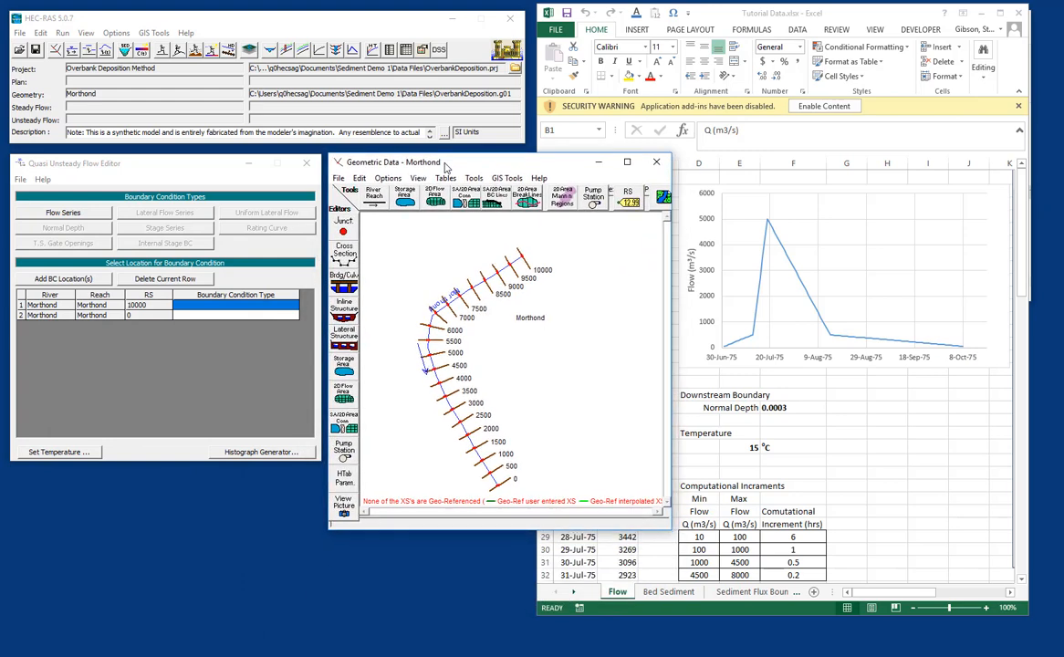
pyautogui.moveTo(525, 267)
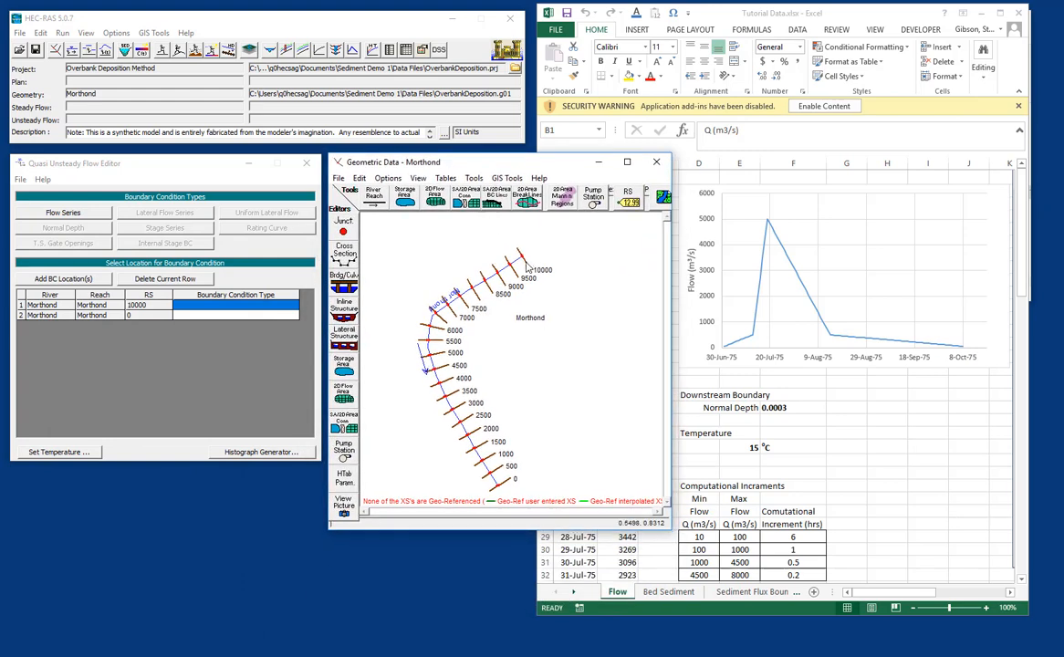
pyautogui.rightClick(500, 482)
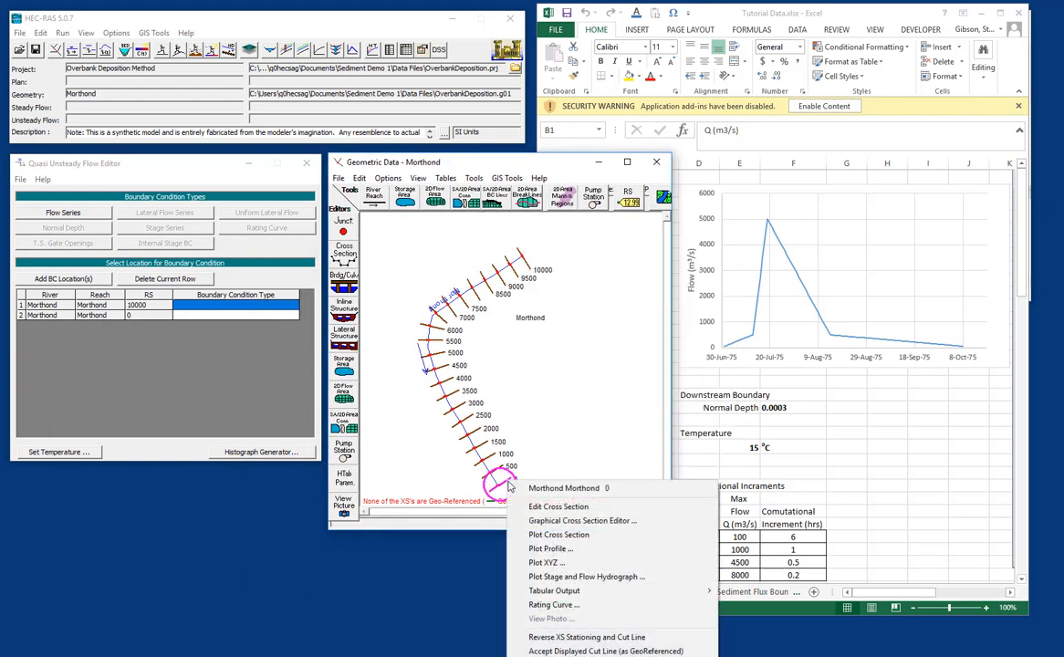
pyautogui.moveTo(190, 411)
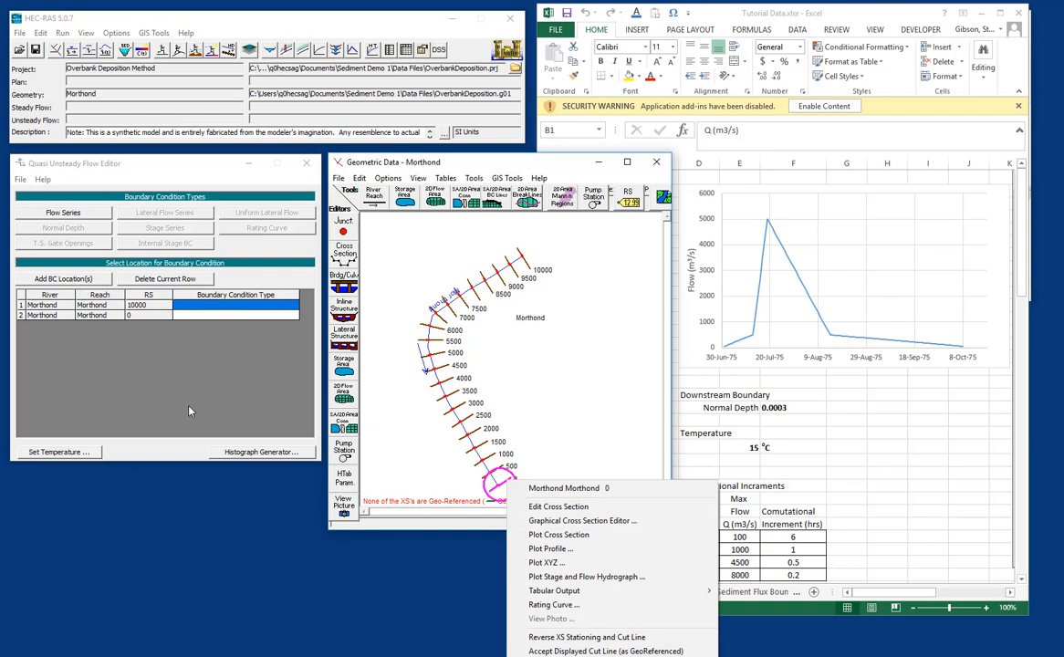
pyautogui.moveTo(218, 312)
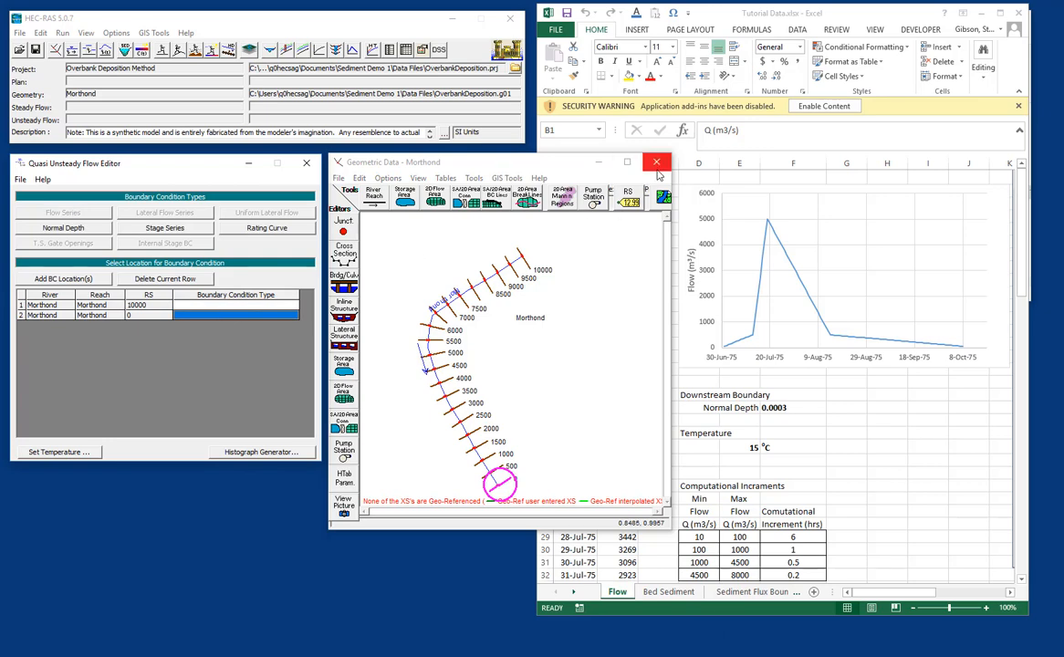
pyautogui.click(656, 161)
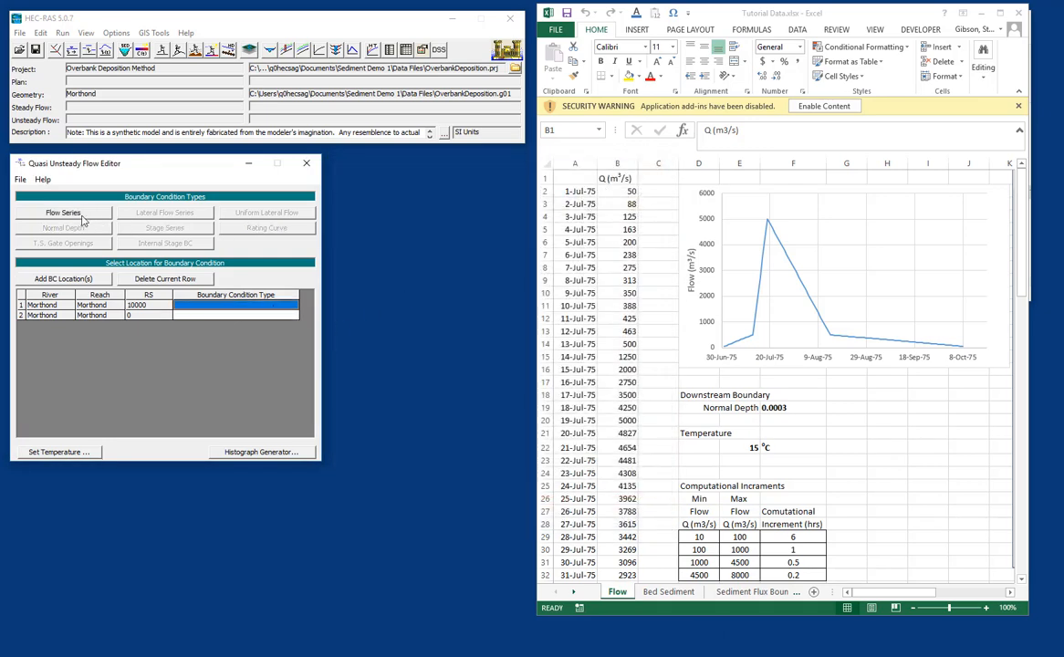
# Select the RS 10000 boundary row in the quasi-unsteady flow editor.
pyautogui.click(236, 314)
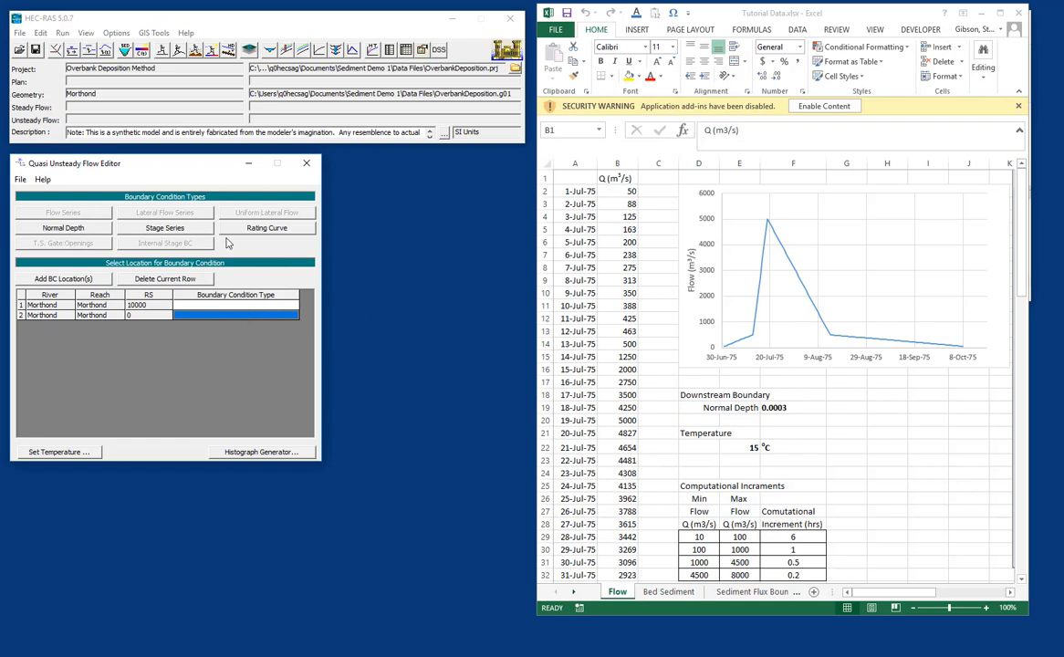
pyautogui.moveTo(164, 227)
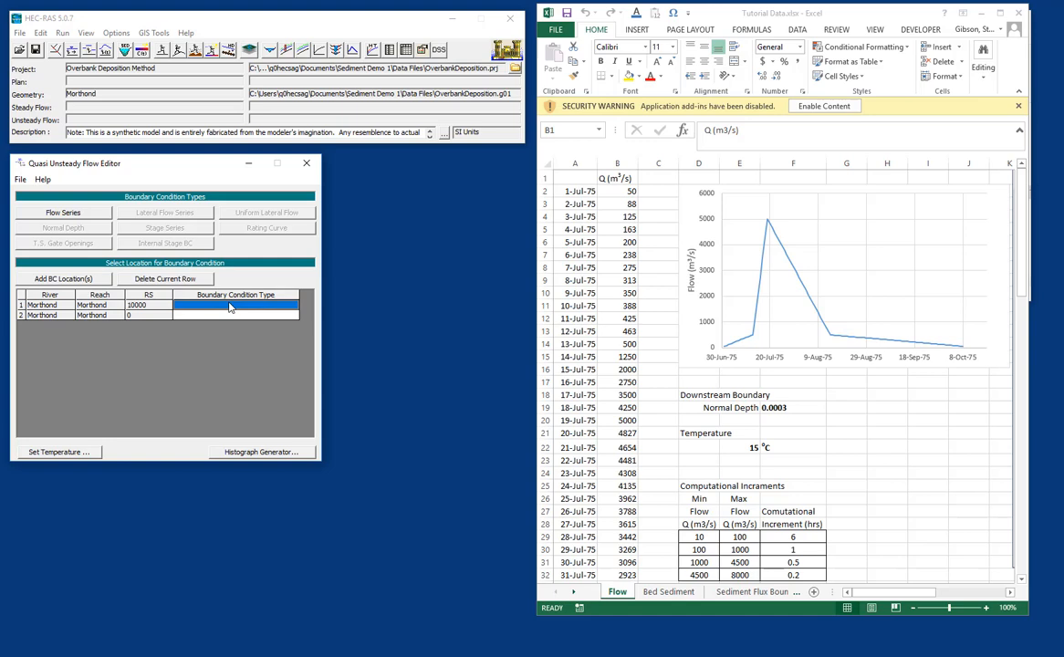
pyautogui.moveTo(64, 217)
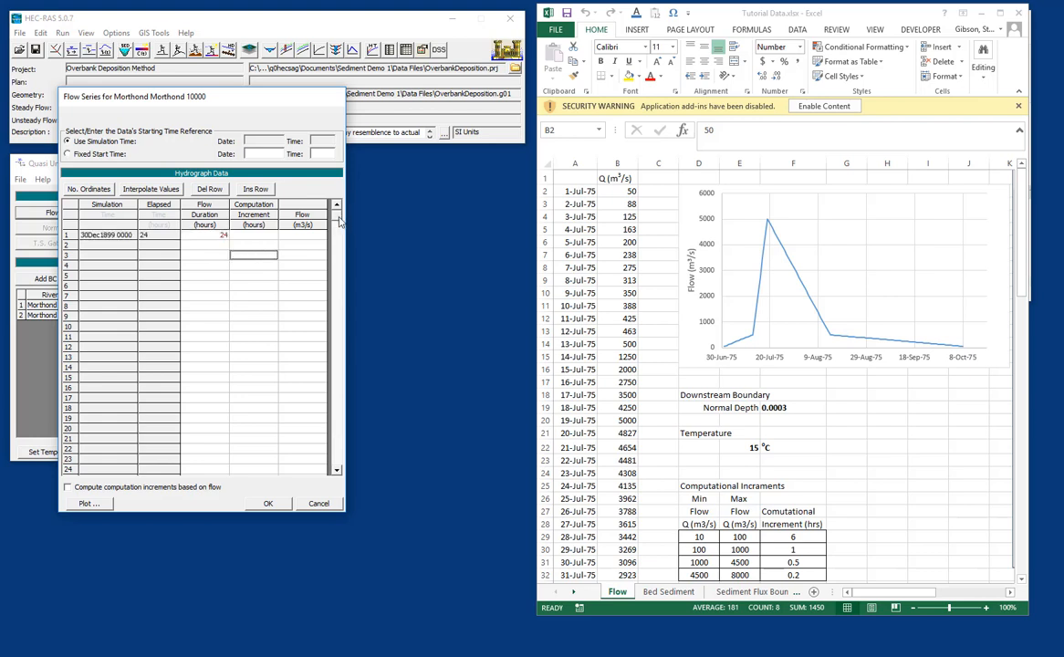
# Fill 24-hour flow durations across all 100 ordinates and interpolate the values.
pyautogui.scroll(-3)
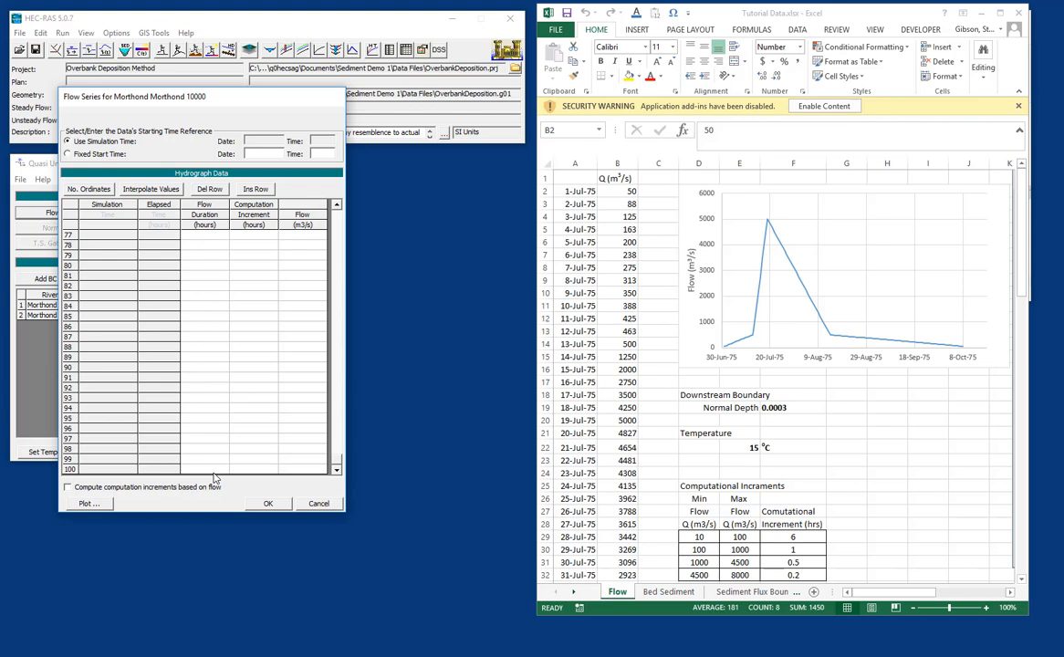
pyautogui.write('24')
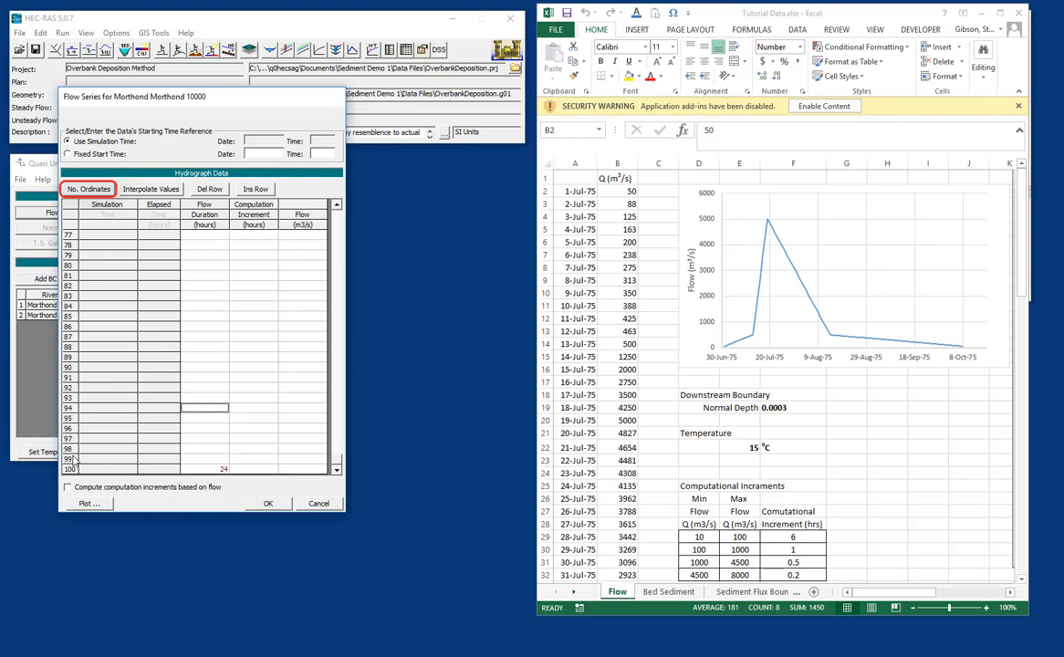
pyautogui.click(88, 189)
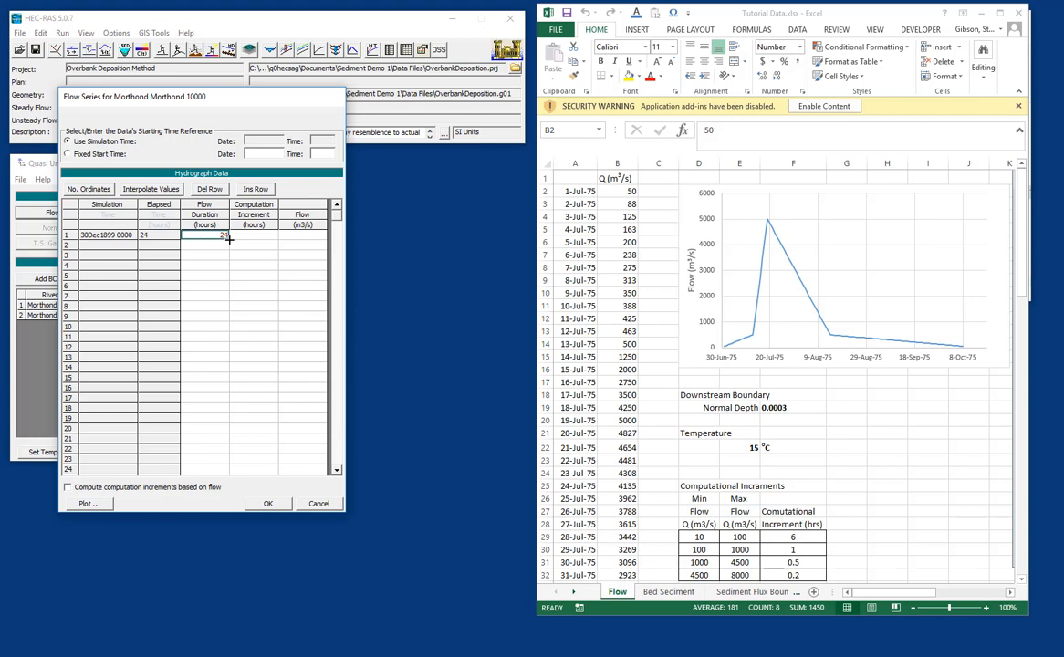
pyautogui.moveTo(204, 234); pyautogui.dragTo(205, 306)
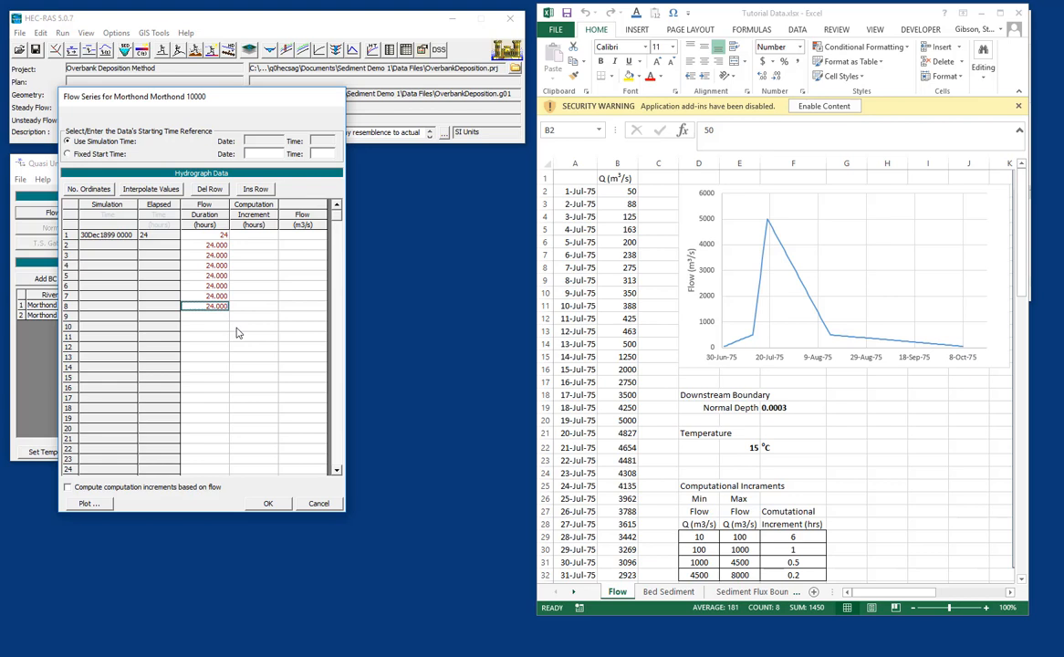
pyautogui.scroll(-3)
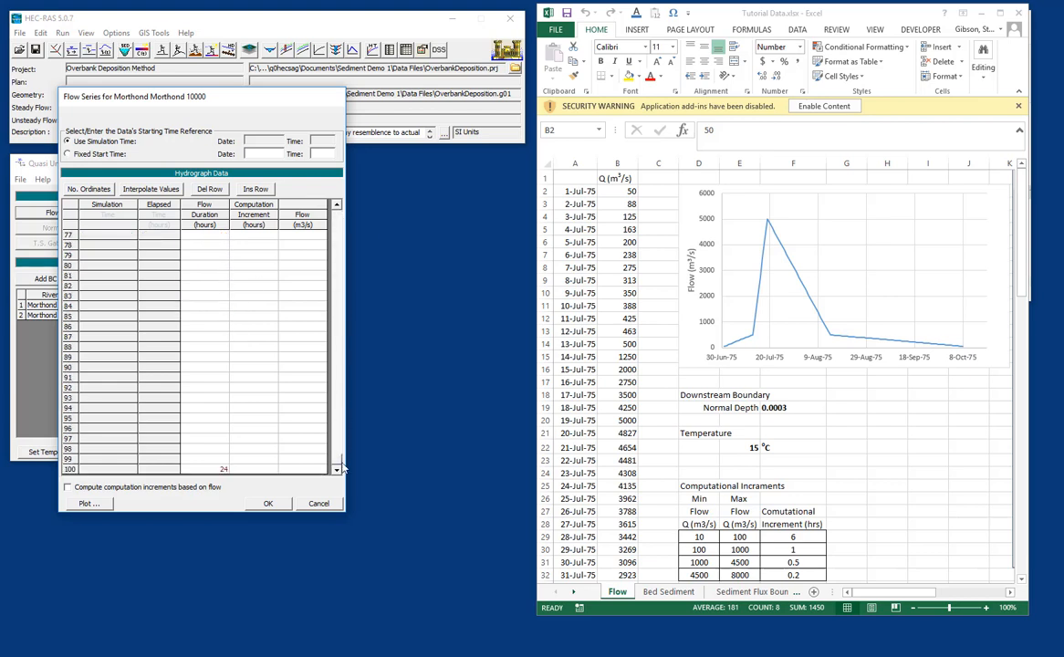
pyautogui.click(150, 189)
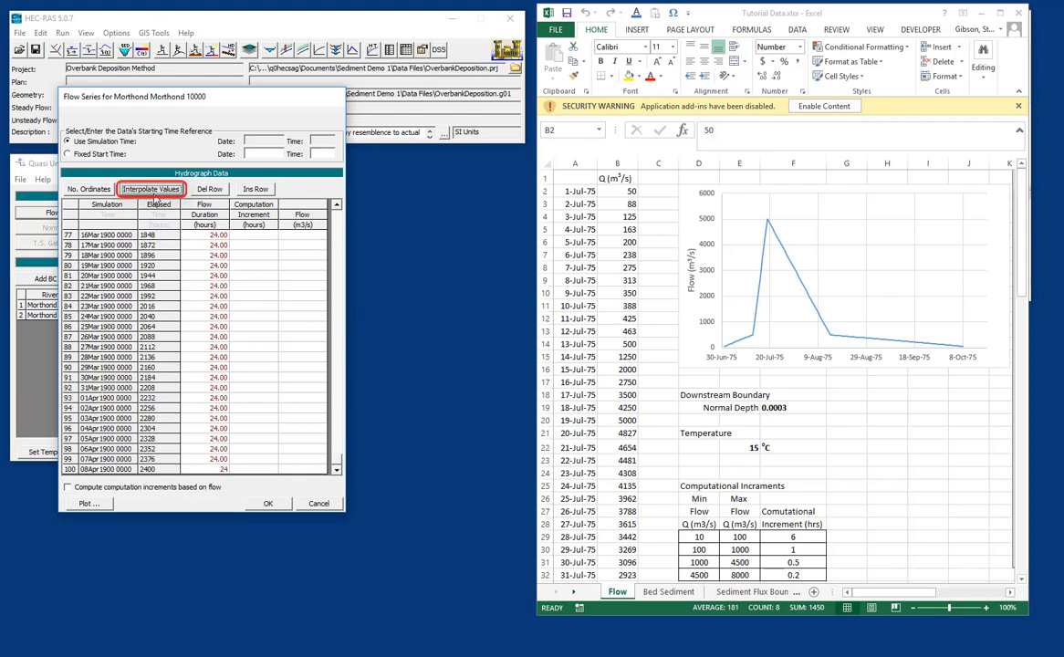
pyautogui.moveTo(347, 458)
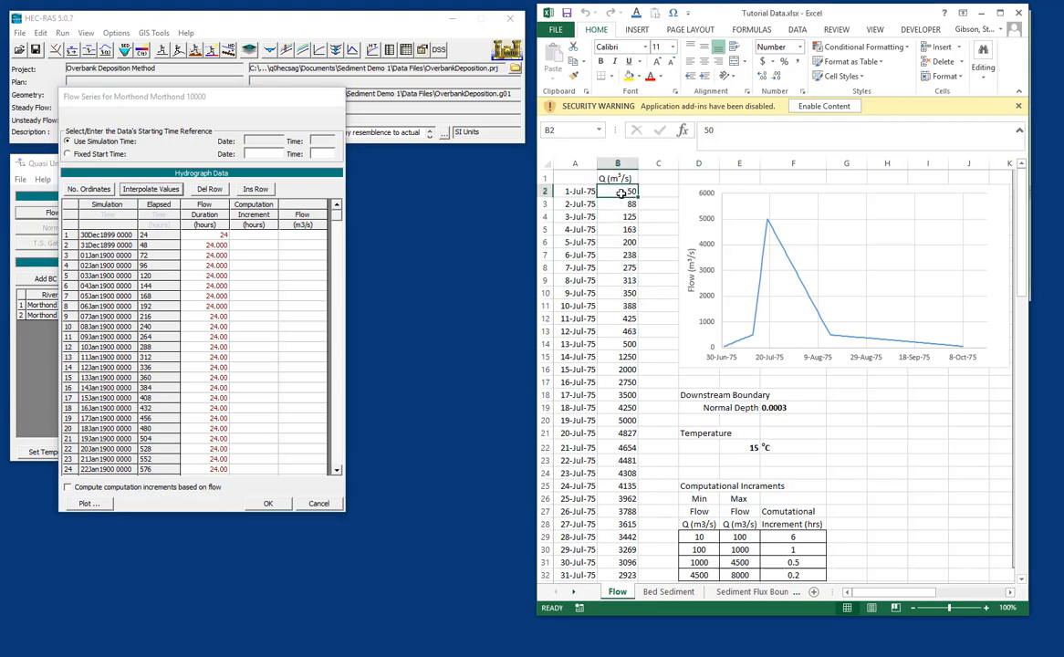
# Copy Excel column B's daily discharges and paste them into the HEC-RAS Flow column.
pyautogui.press('ctrl+shift+down')
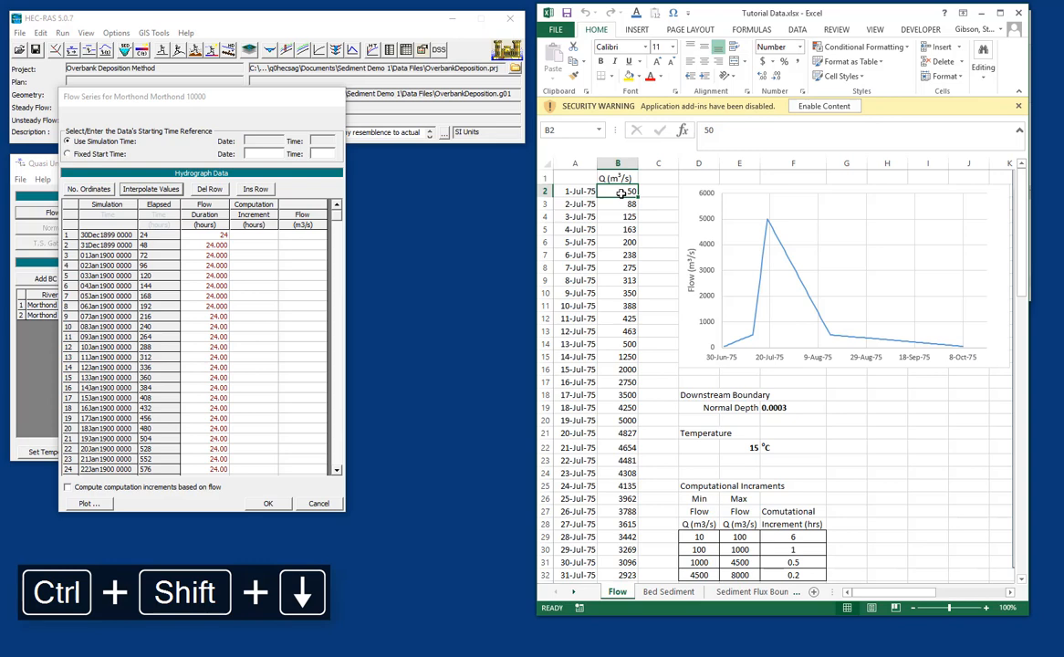
pyautogui.press('ctrl+shift+down')
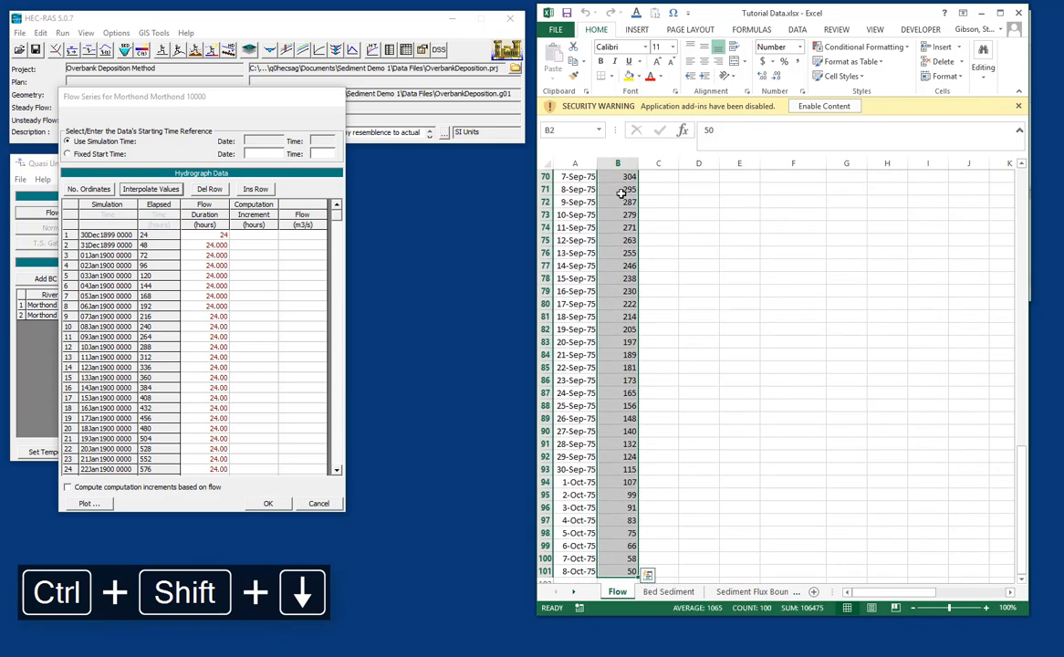
pyautogui.press('ctrl+c')
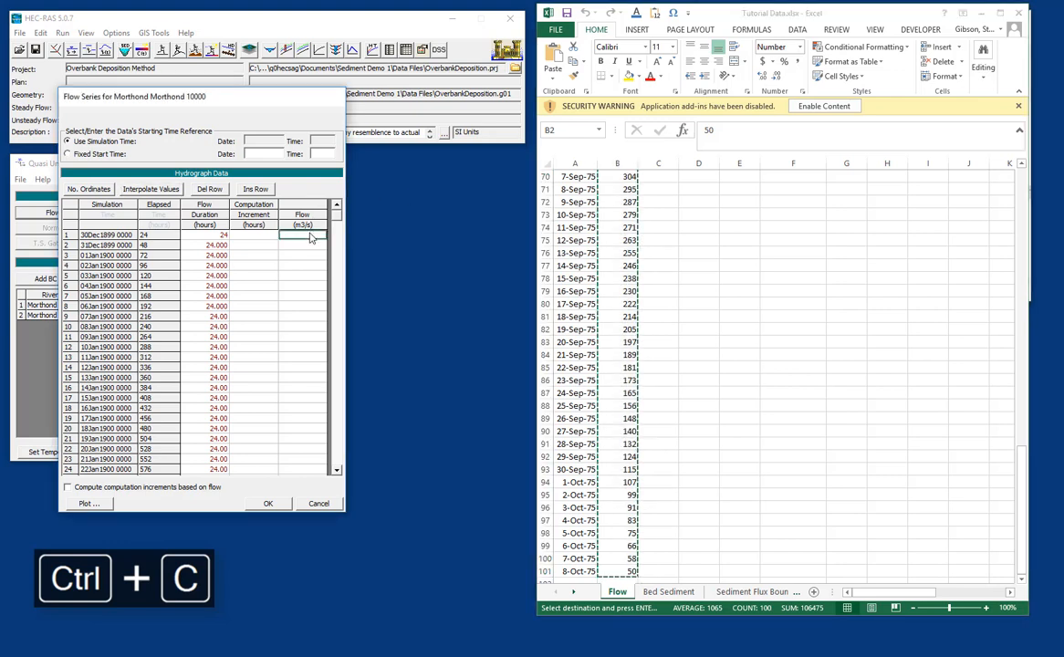
pyautogui.press('ctrl+v')
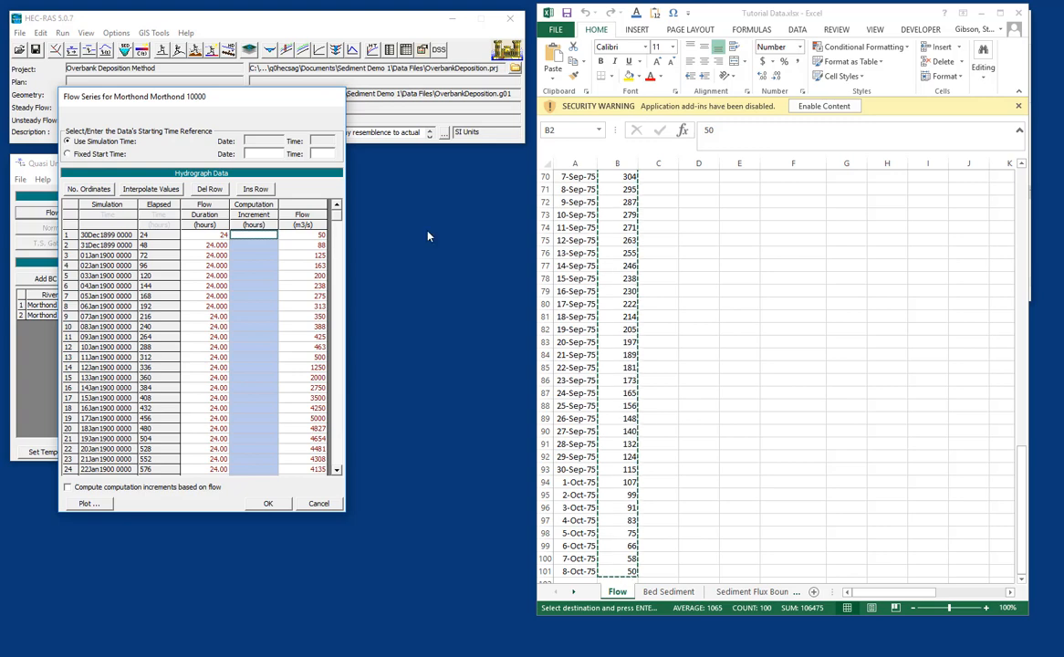
pyautogui.press('ctrl+Up')
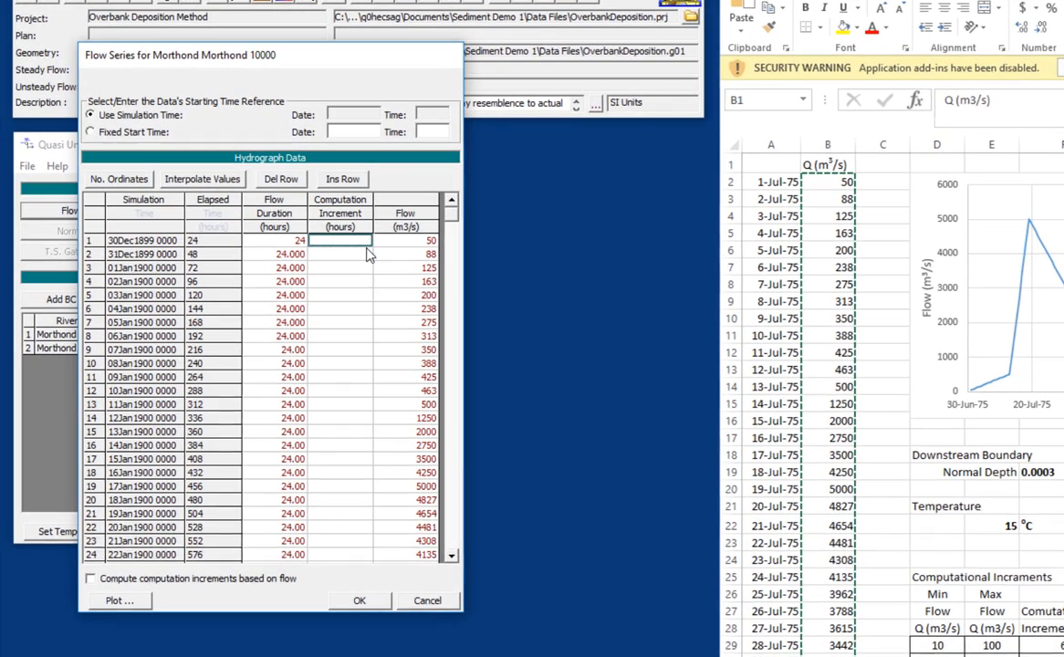
# Enter a 6-hour computation increment and fill it through every row.
pyautogui.write('6')
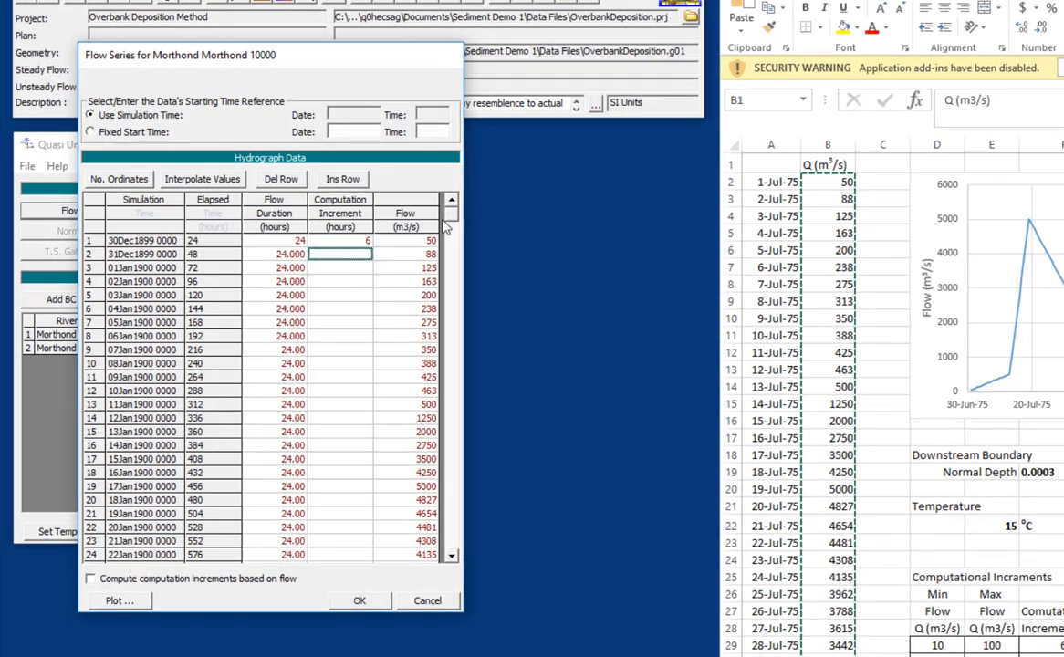
pyautogui.scroll(-3)
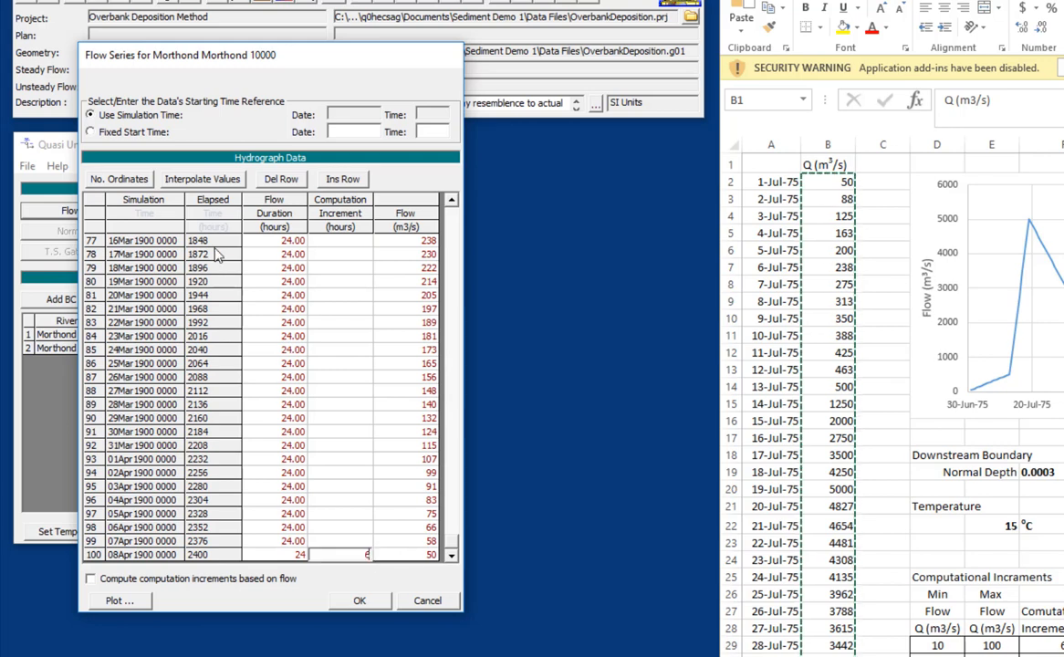
pyautogui.click(203, 179)
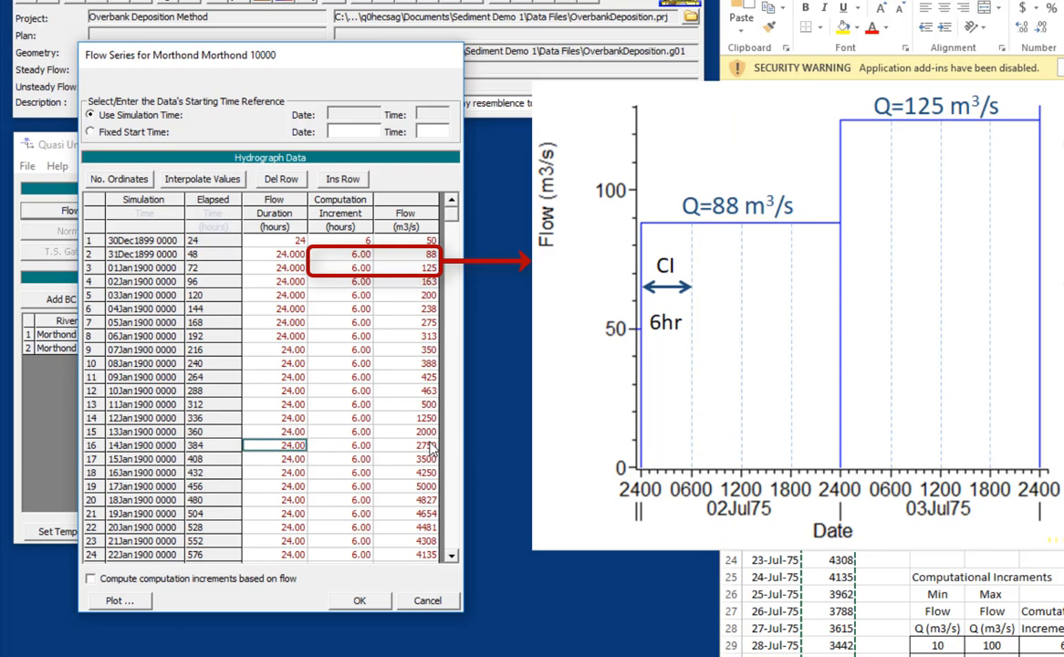
pyautogui.click(405, 446)
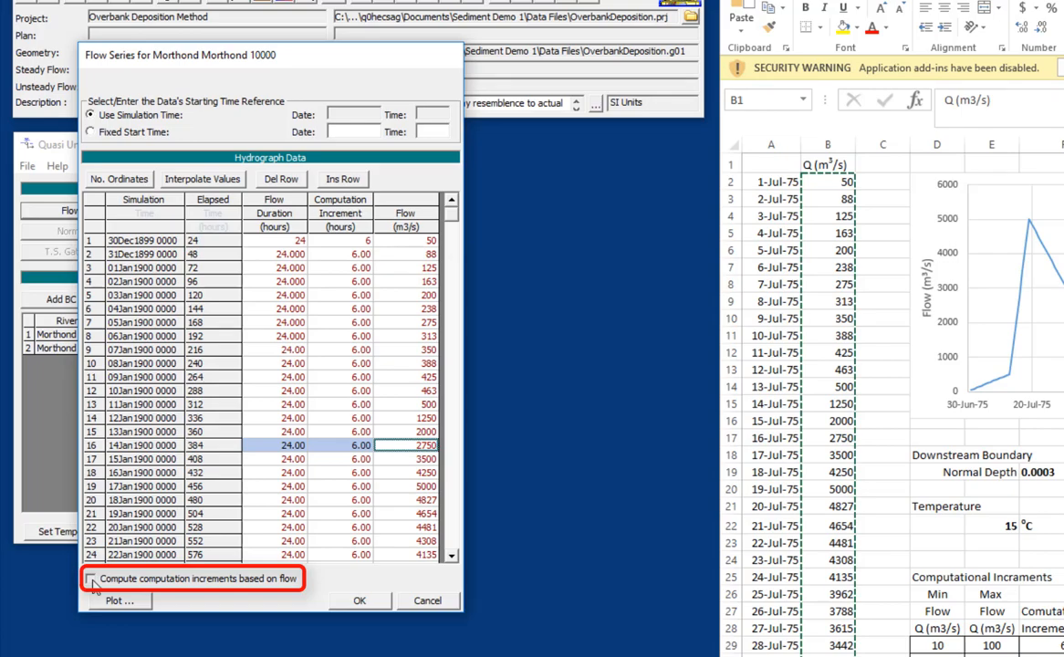
# Enable flow-based computation increments and enter flow limits of 1000 and 8000 m³/s.
pyautogui.click(92, 578)
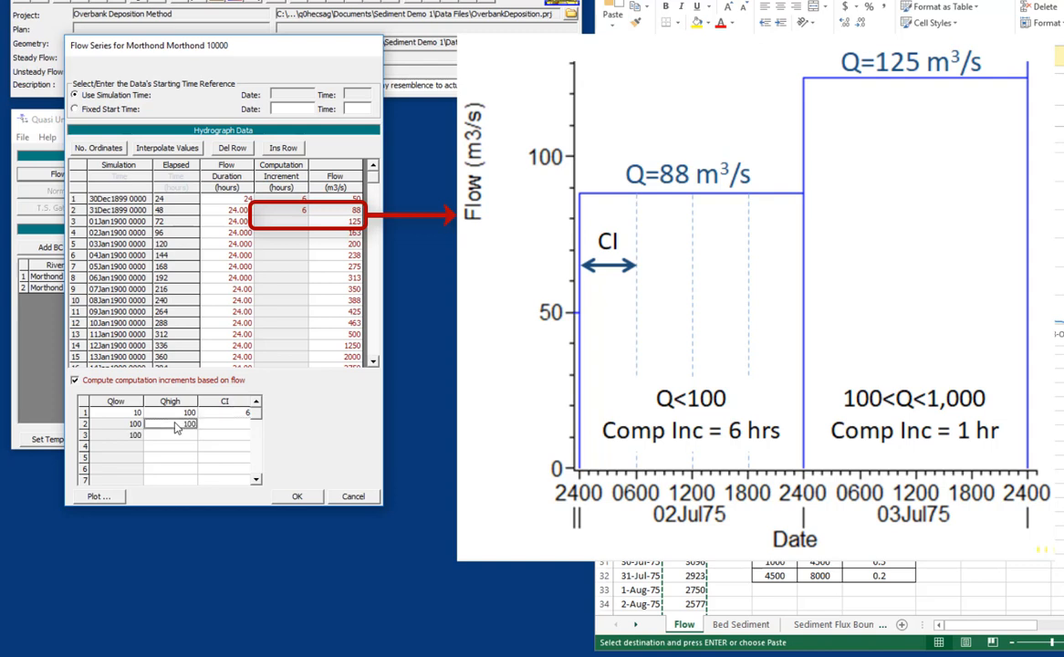
pyautogui.write('1000')
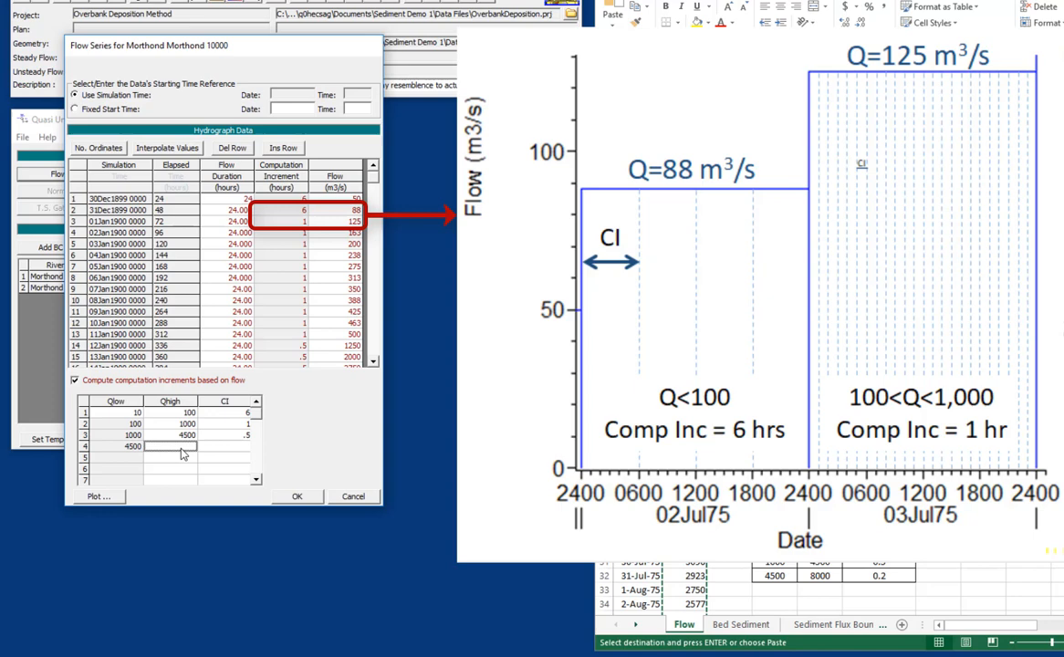
pyautogui.write('8000')
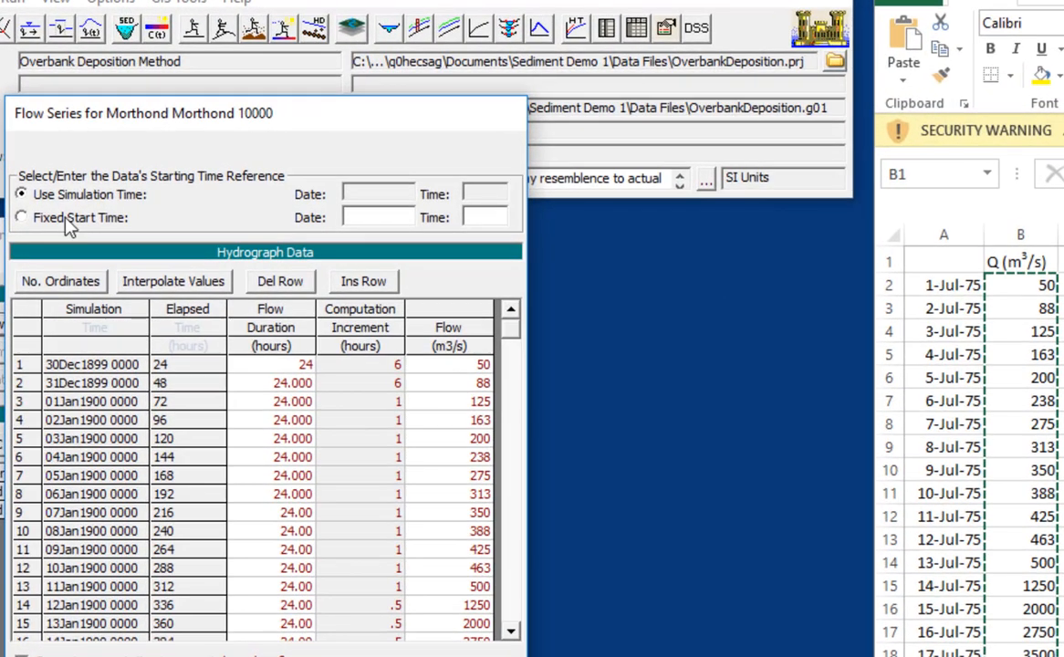
# Set a fixed start time of 01Jul1975 0000 and accept the flow series.
pyautogui.click(21, 217)
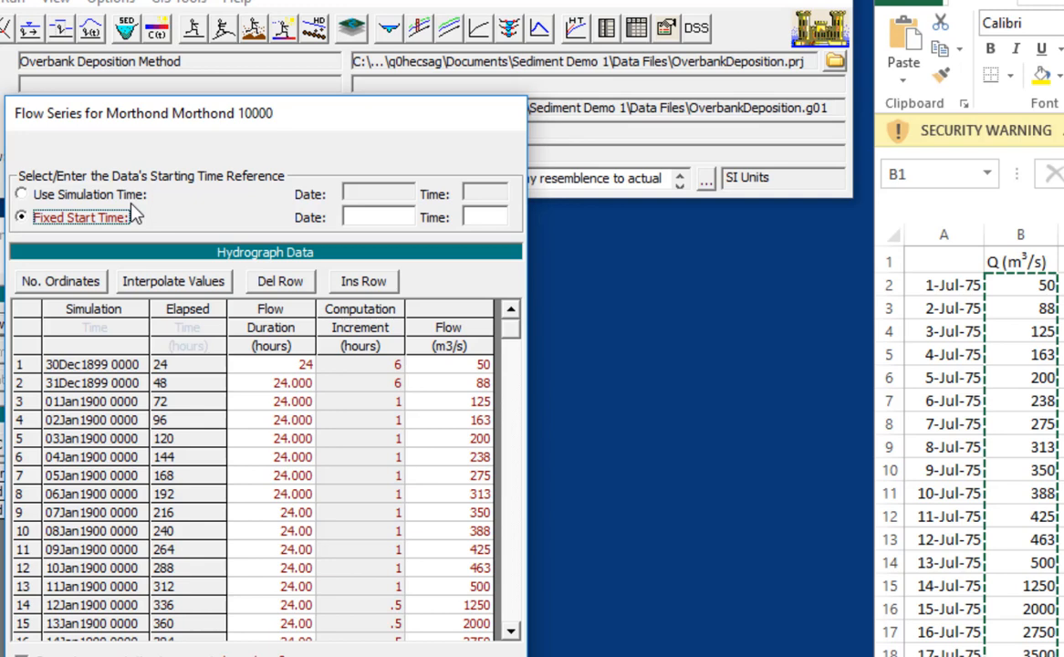
pyautogui.click(377, 218)
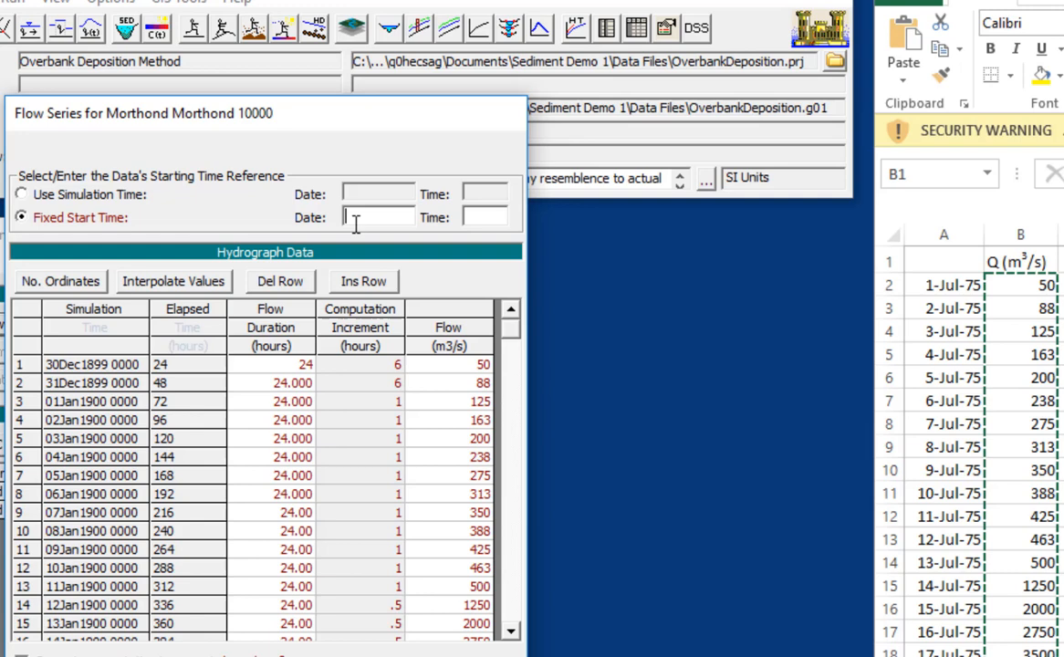
pyautogui.write('01Jul')
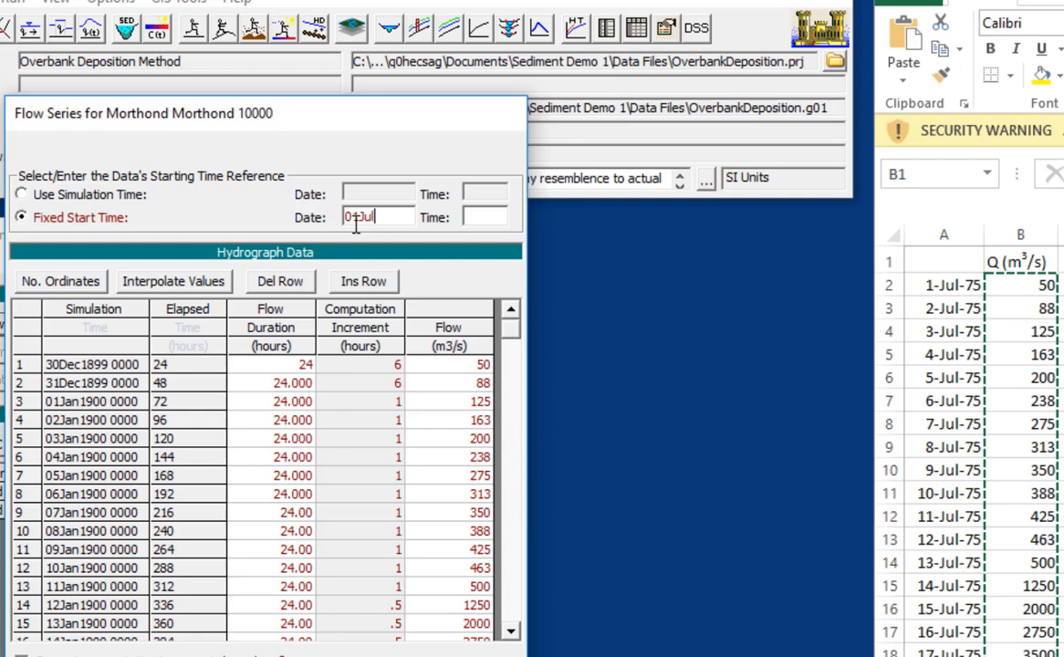
pyautogui.write('19')
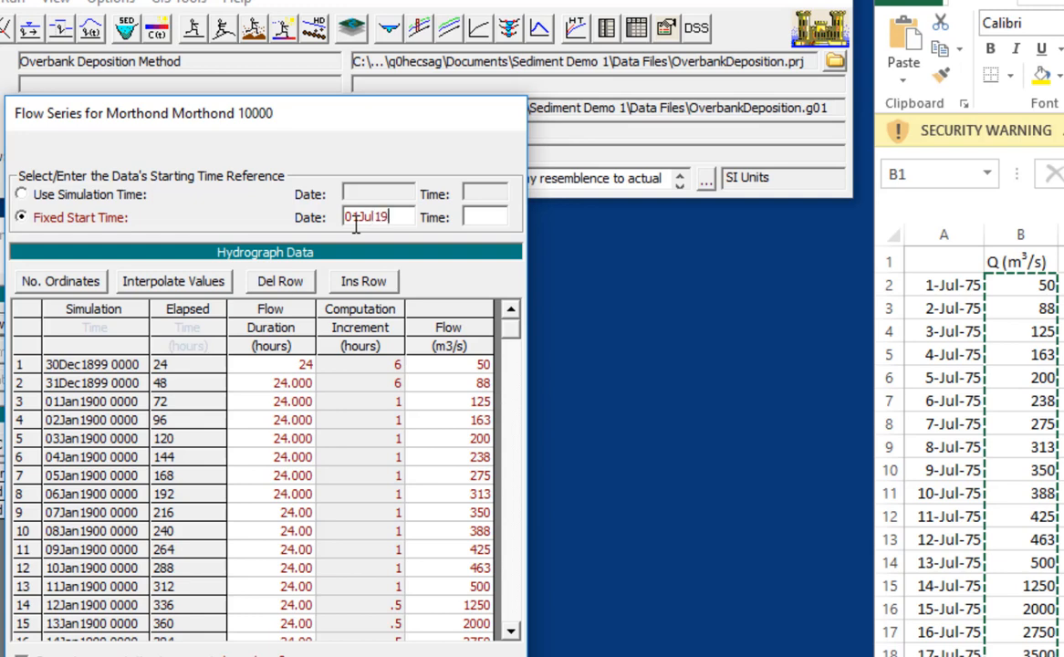
pyautogui.write('75')
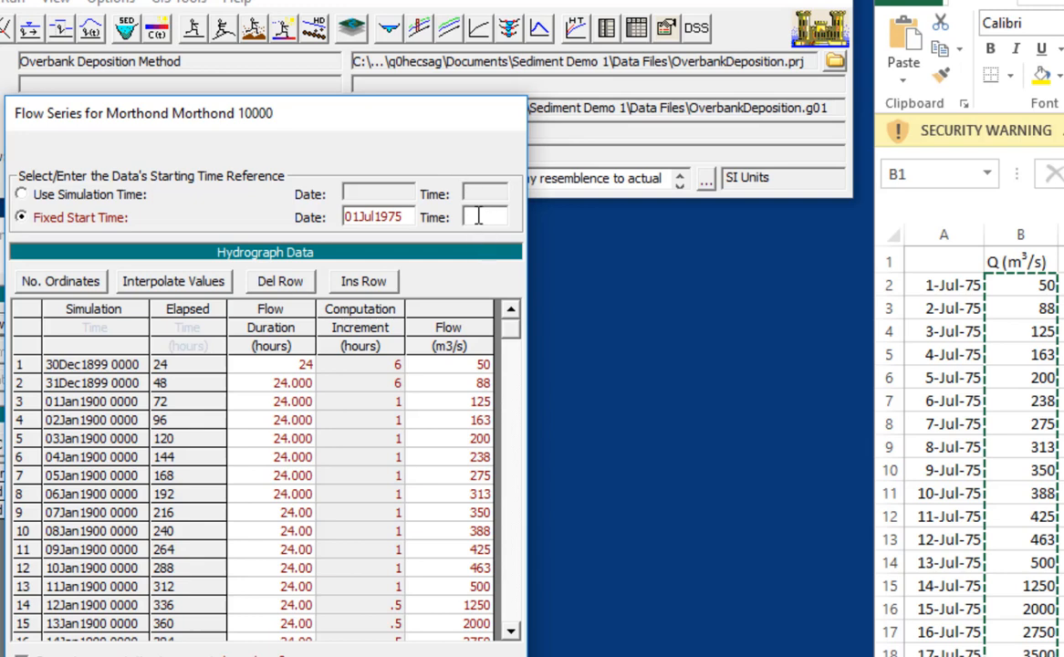
pyautogui.write('0000')
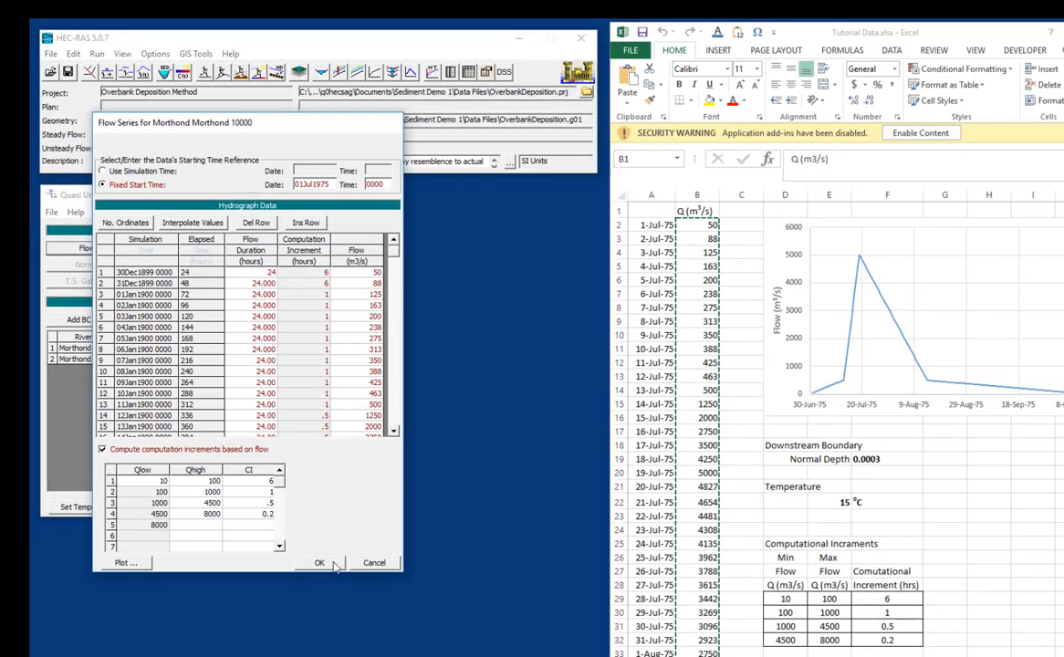
pyautogui.click(320, 562)
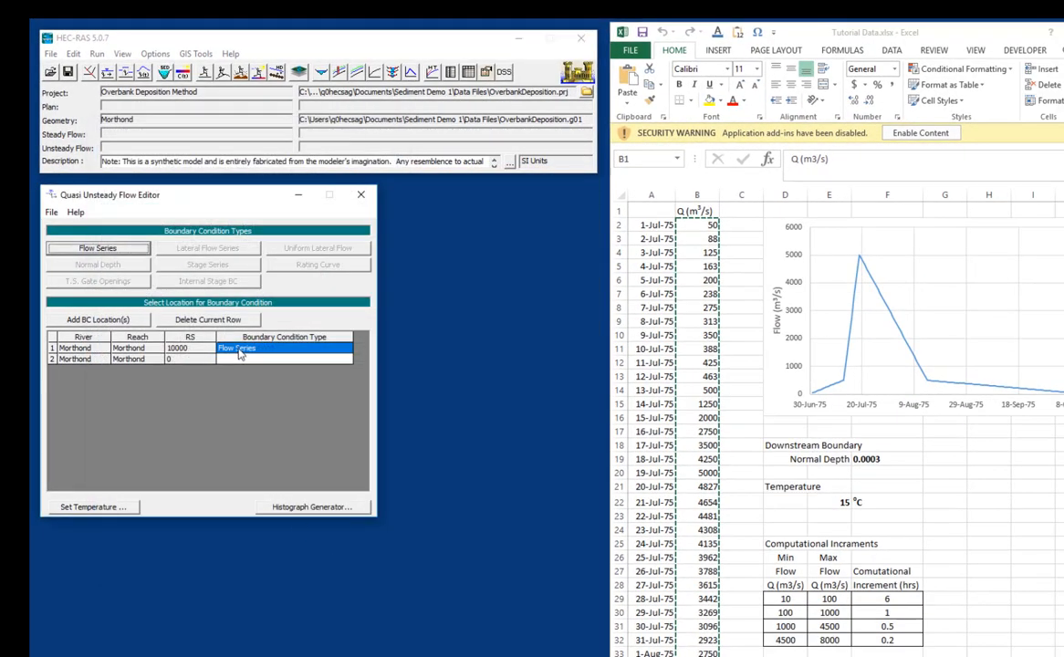
# Reopen the RS 10000 flow series, plot its hydrograph, and accept it.
pyautogui.doubleClick(237, 349)
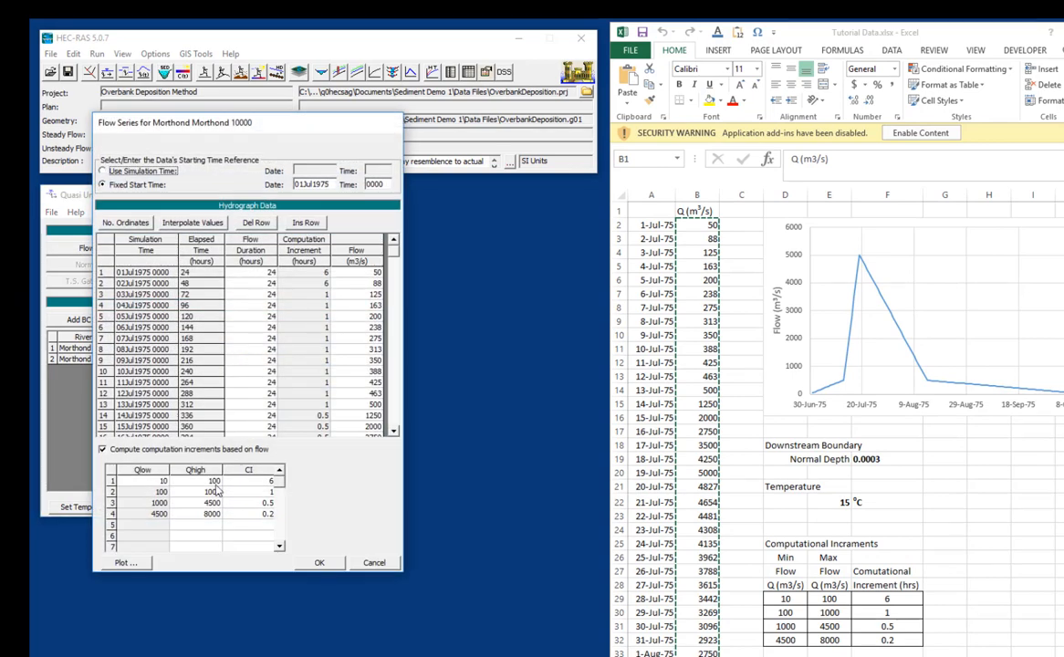
pyautogui.click(124, 562)
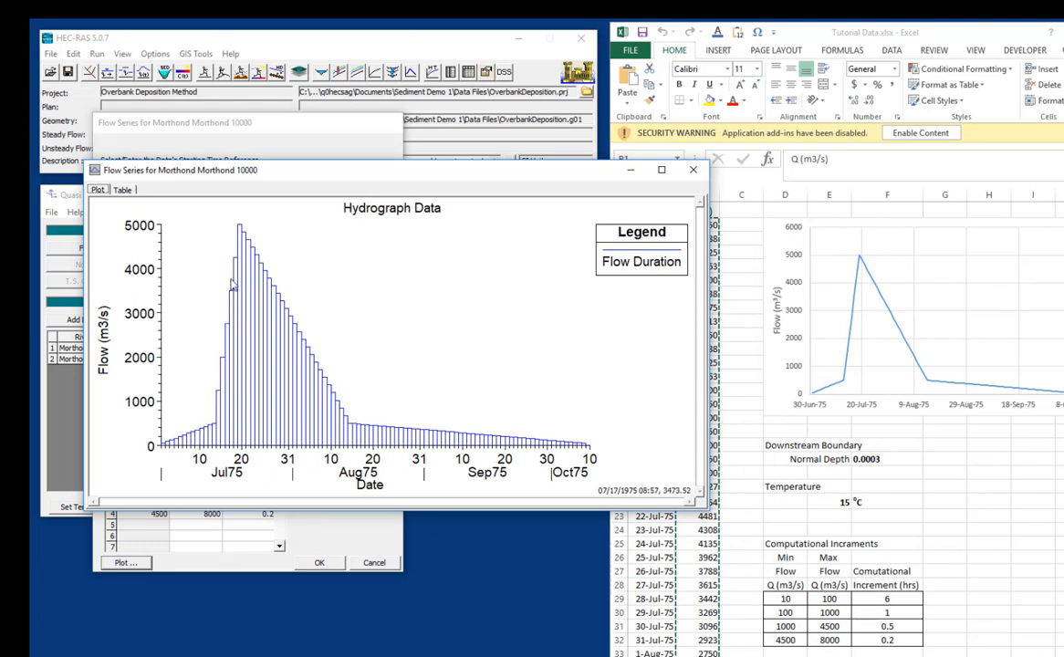
pyautogui.moveTo(190, 466)
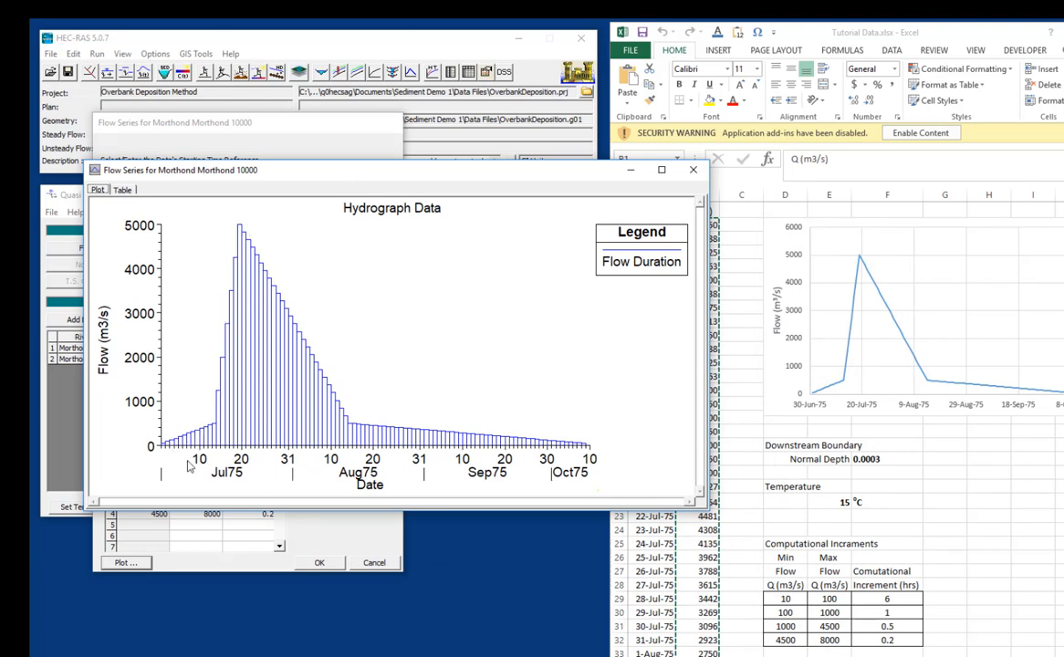
pyautogui.moveTo(268, 307)
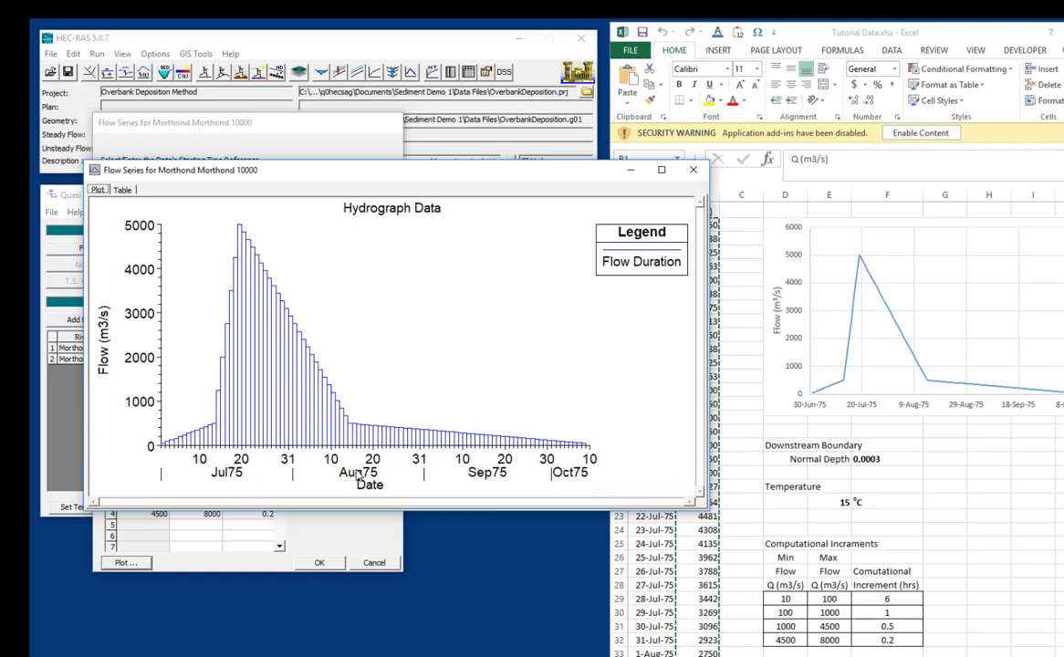
pyautogui.moveTo(388, 461)
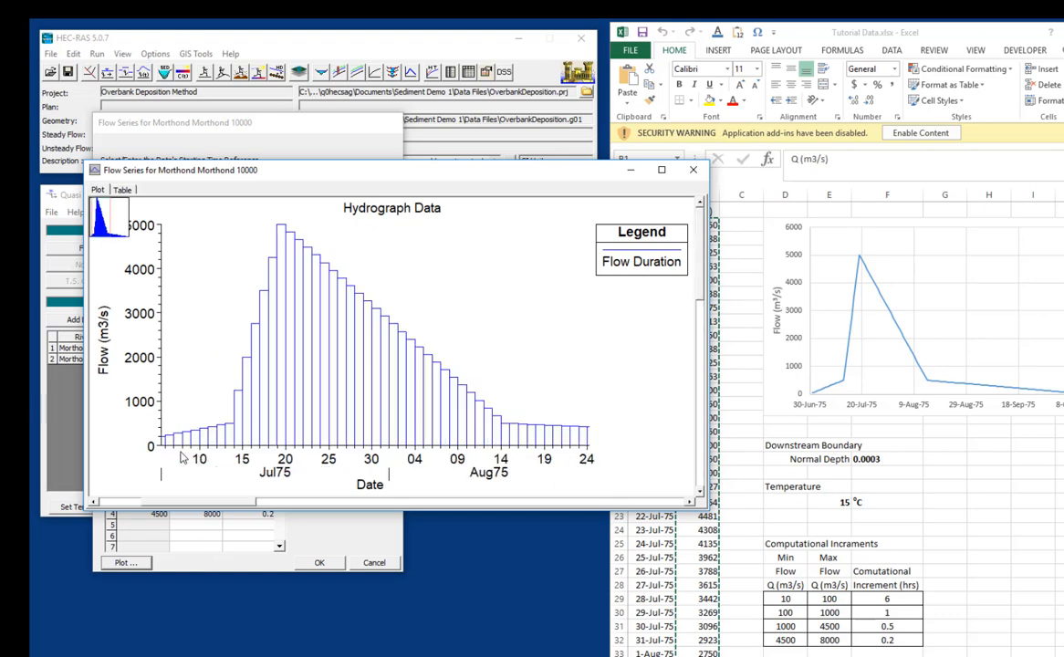
pyautogui.moveTo(320, 184)
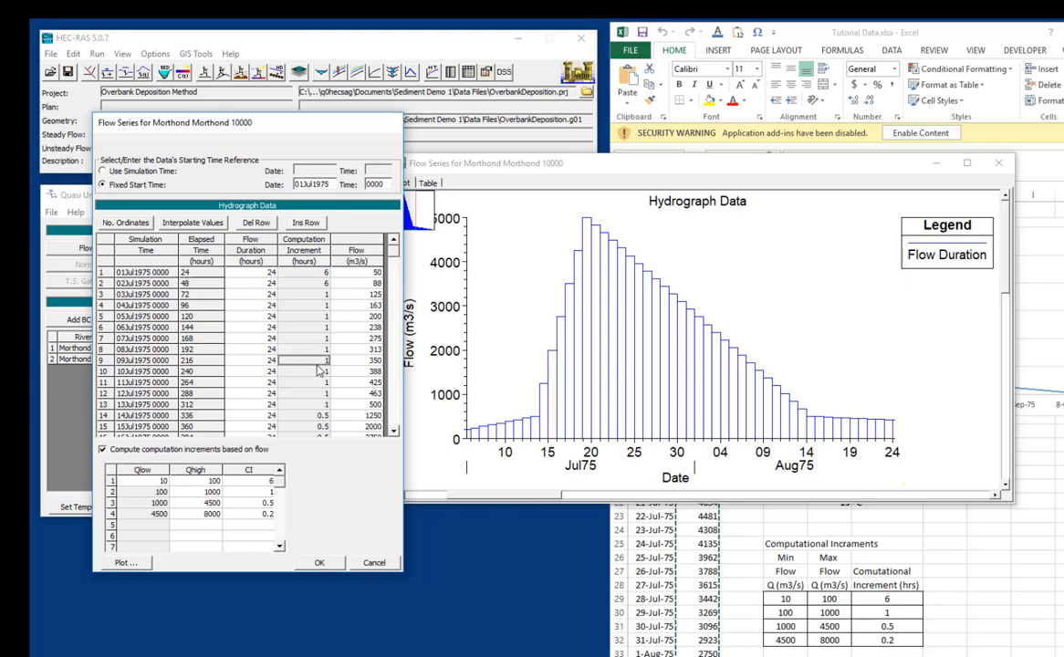
pyautogui.click(320, 562)
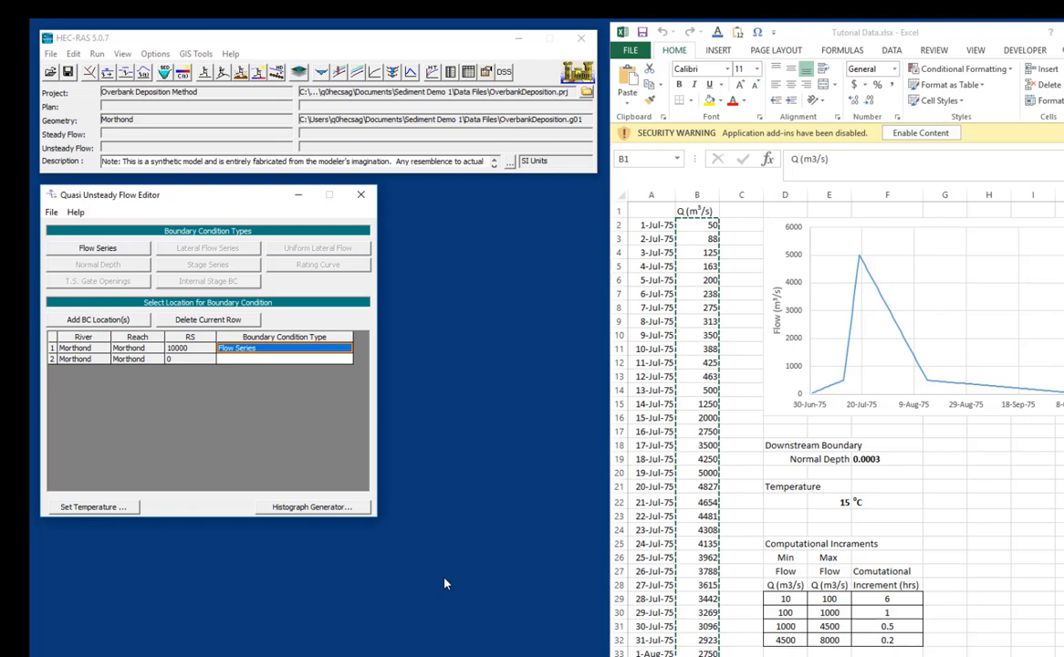
pyautogui.moveTo(860, 467)
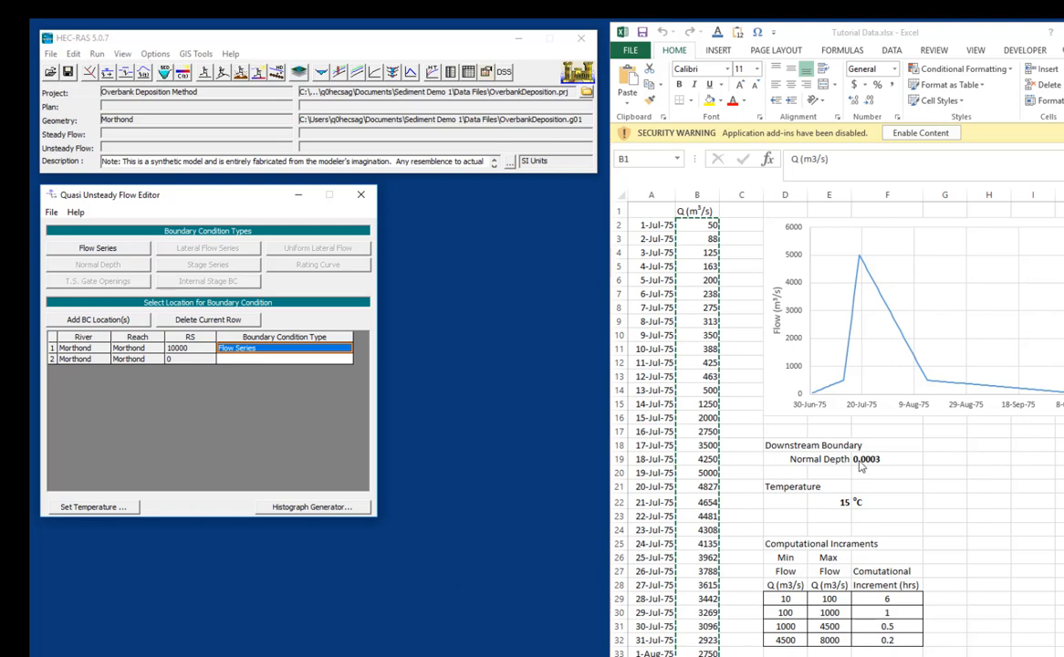
pyautogui.moveTo(858, 465)
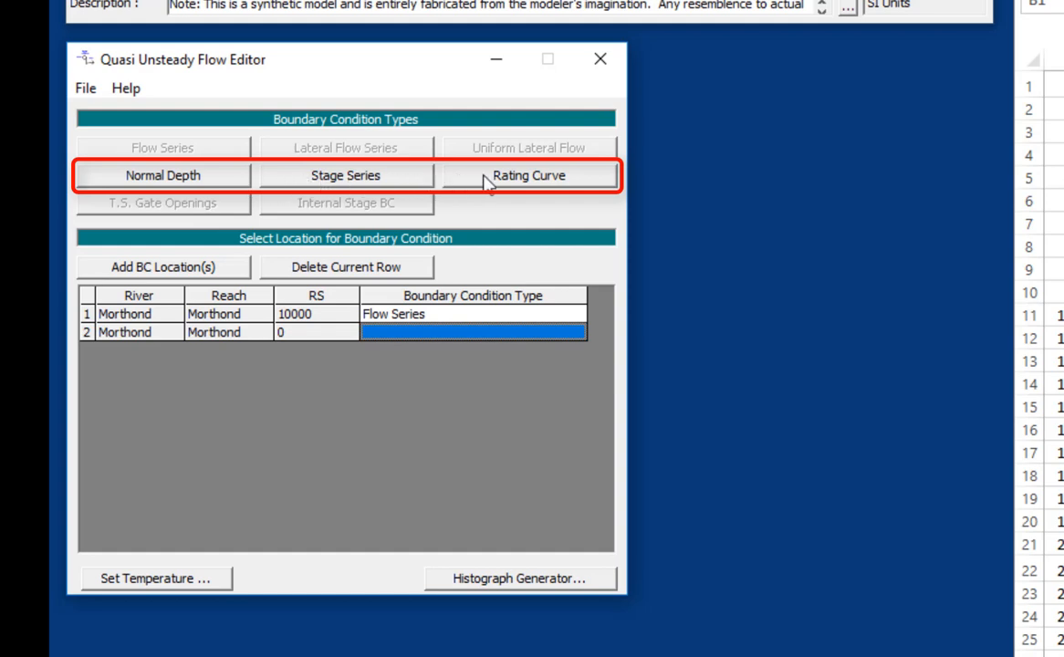
pyautogui.moveTo(529, 175)
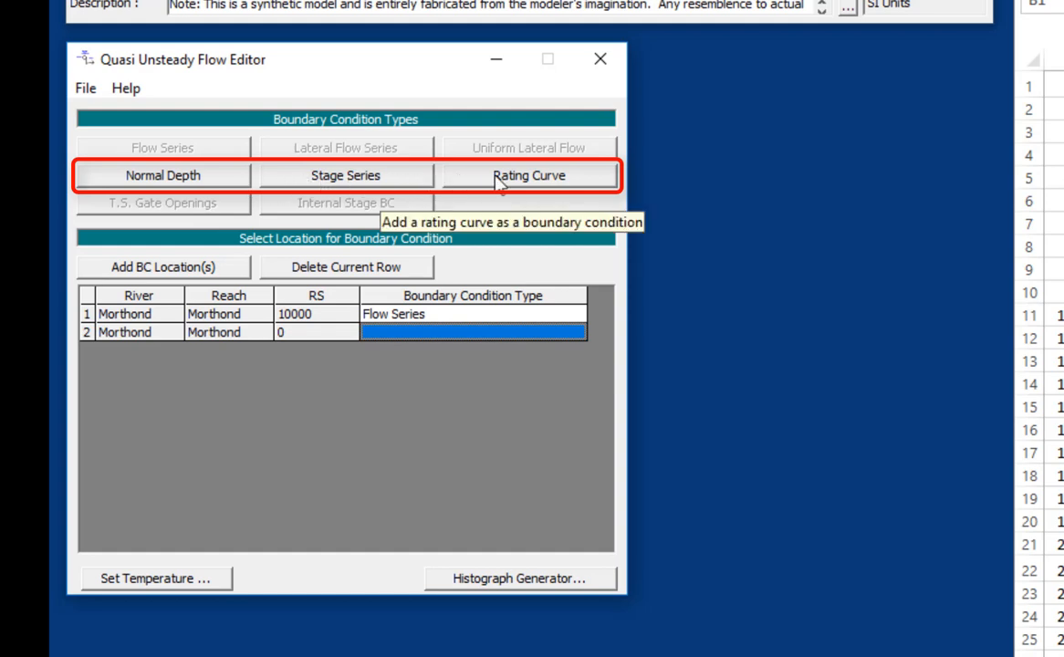
pyautogui.moveTo(249, 183)
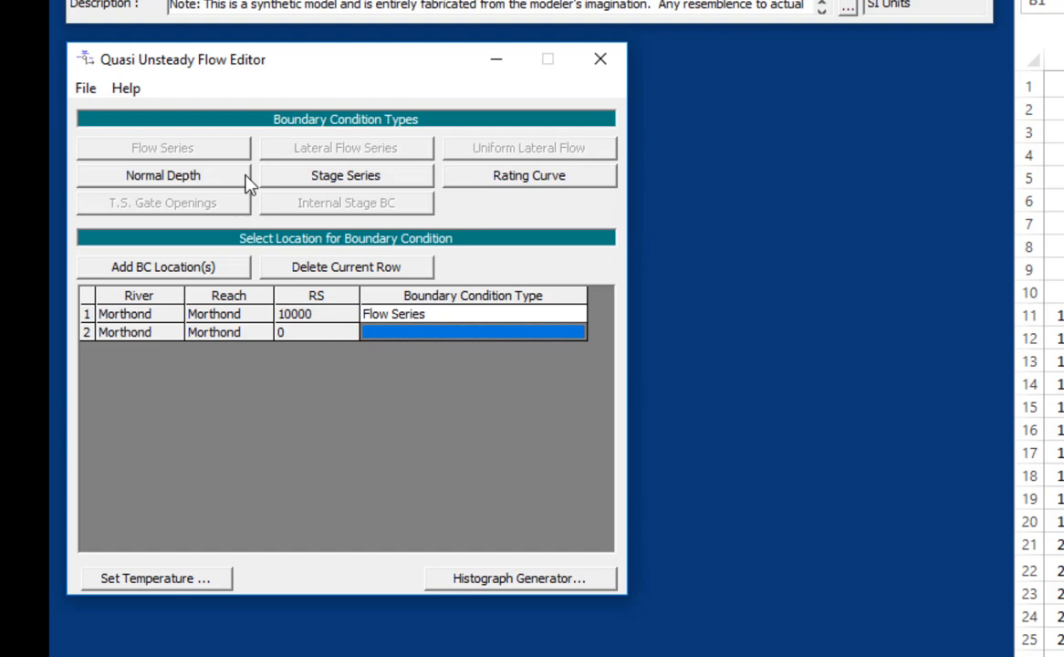
pyautogui.moveTo(162, 175)
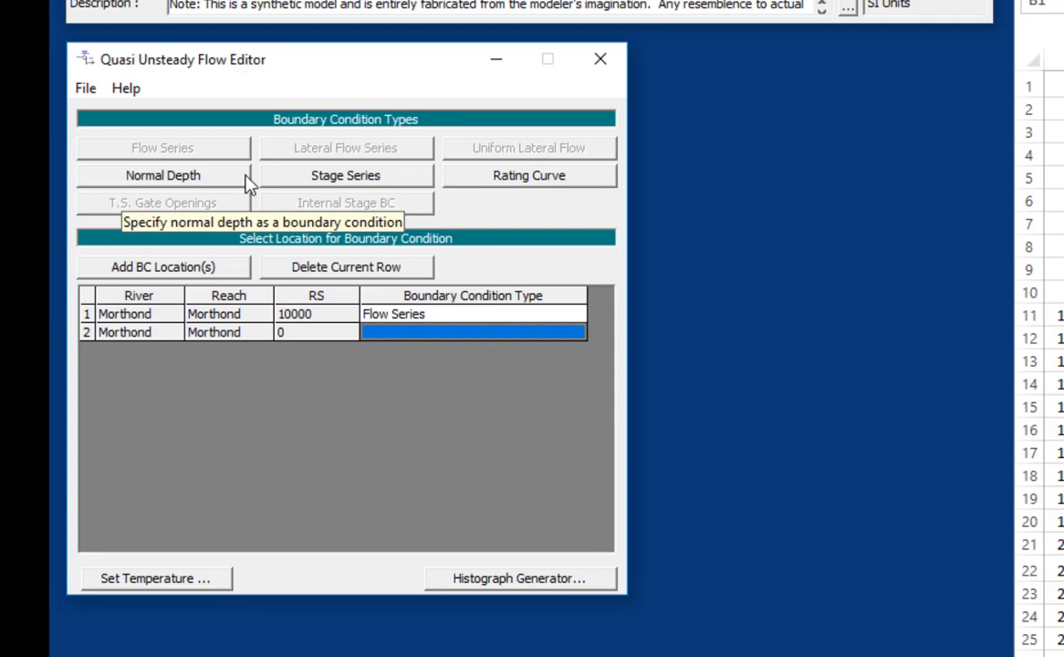
pyautogui.moveTo(239, 186)
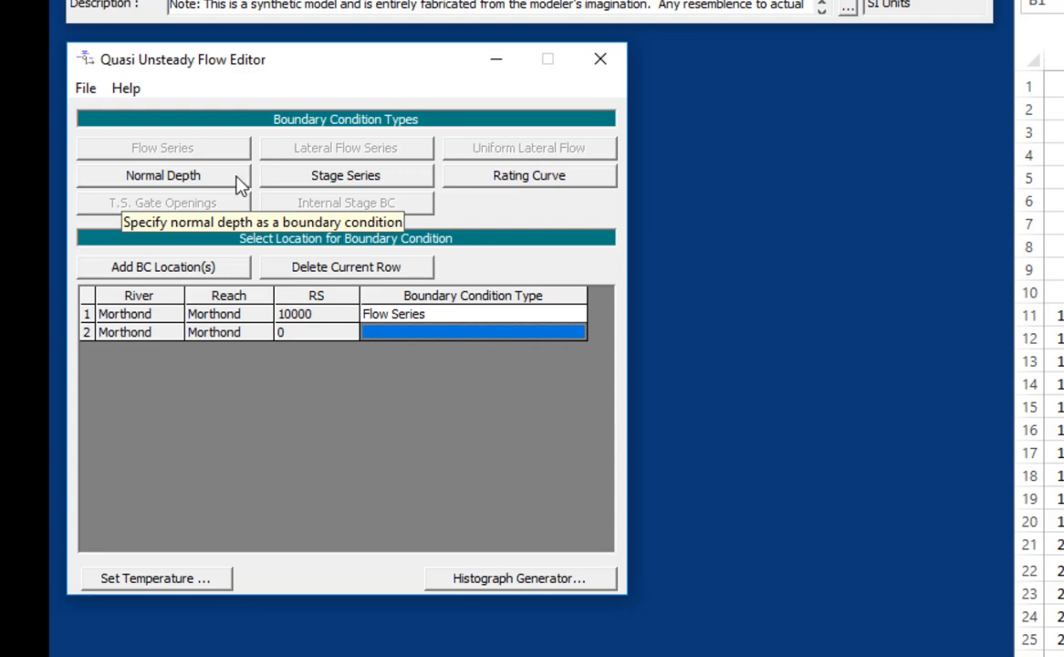
# Set the RS 0 downstream boundary to Normal Depth with friction slope 0.0003.
pyautogui.click(163, 175)
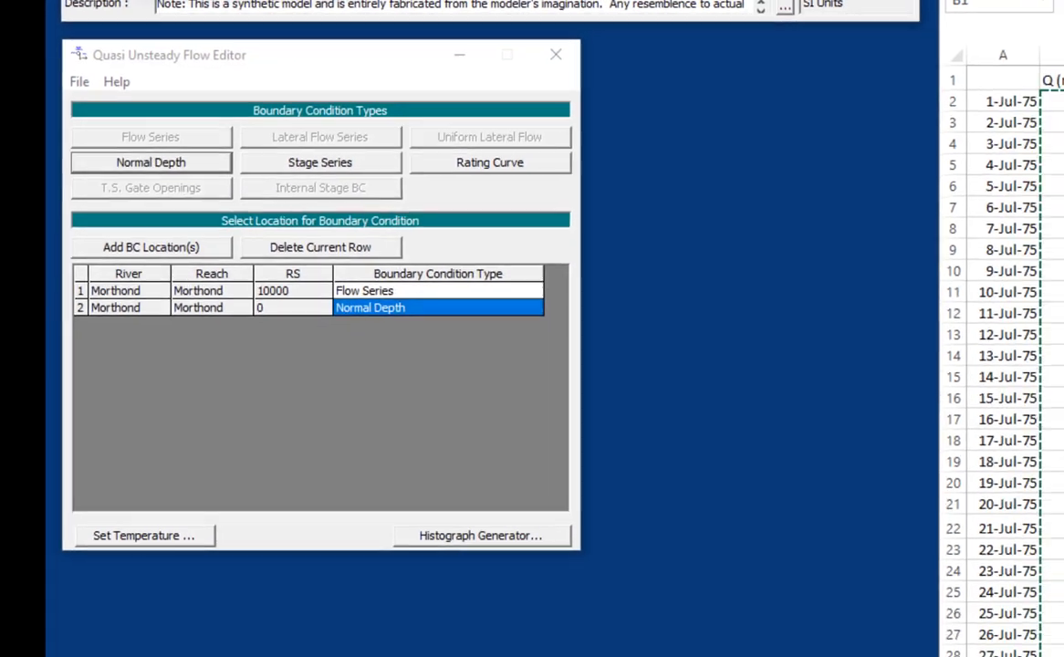
pyautogui.doubleClick(370, 307)
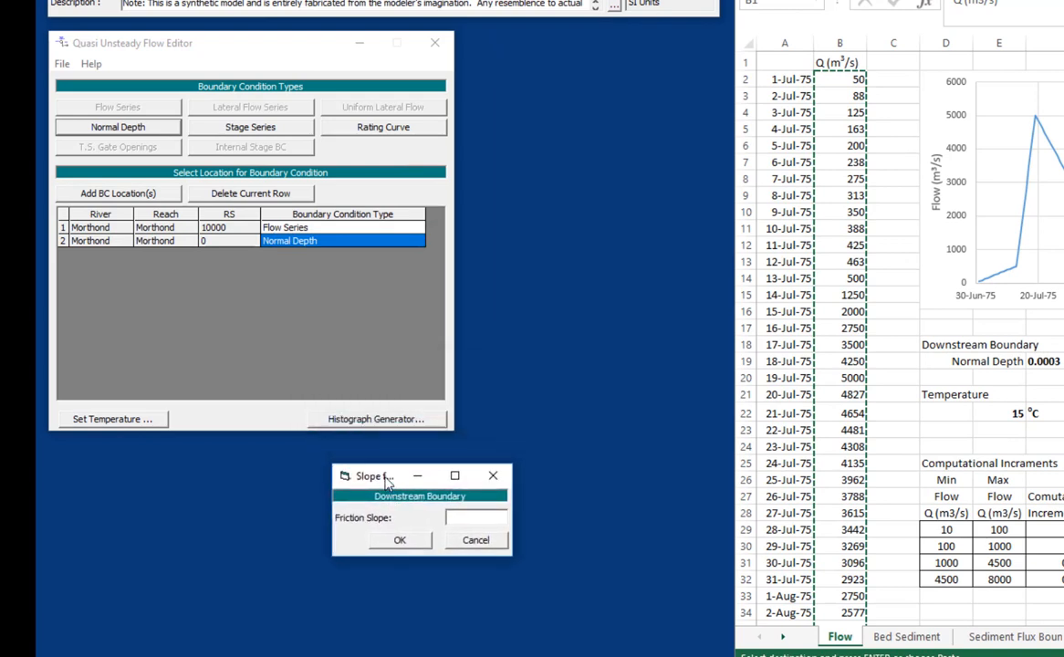
pyautogui.click(474, 516)
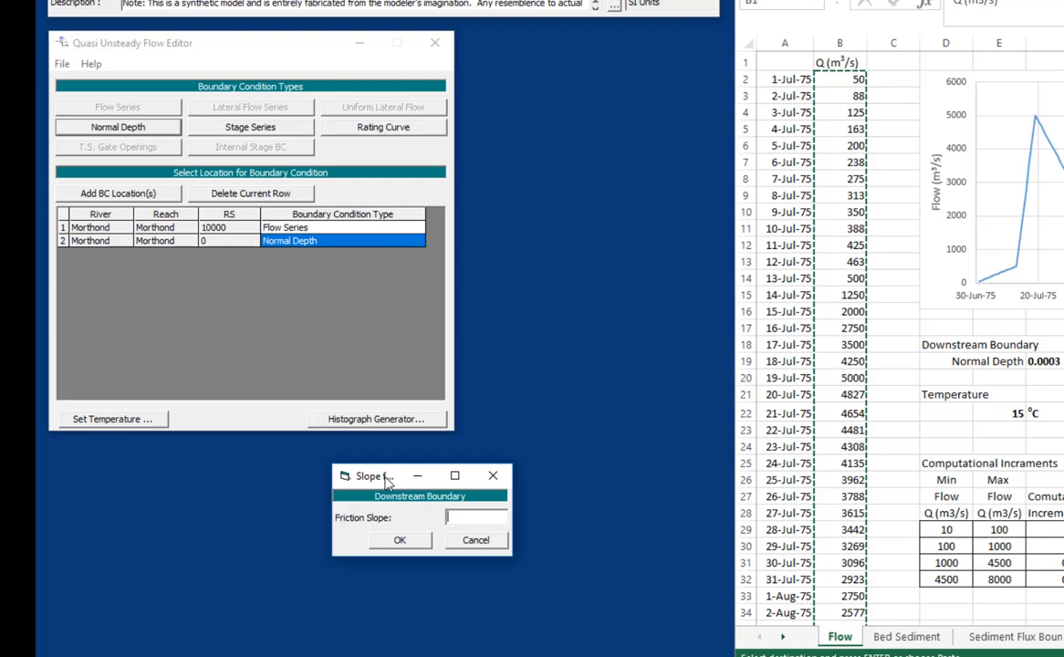
pyautogui.write('0.0003')
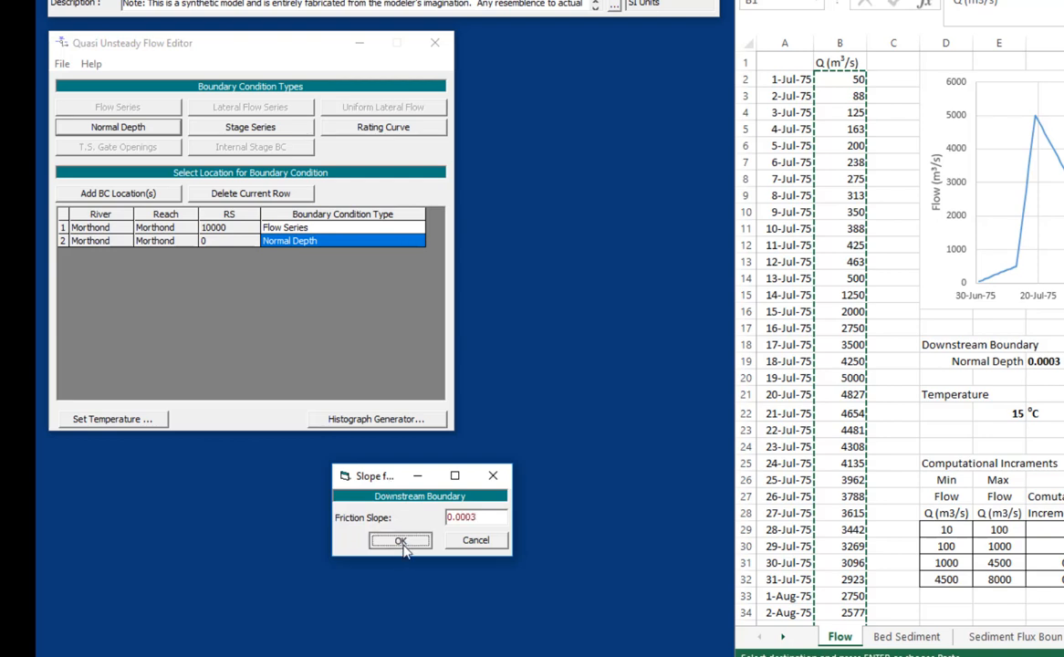
pyautogui.click(399, 540)
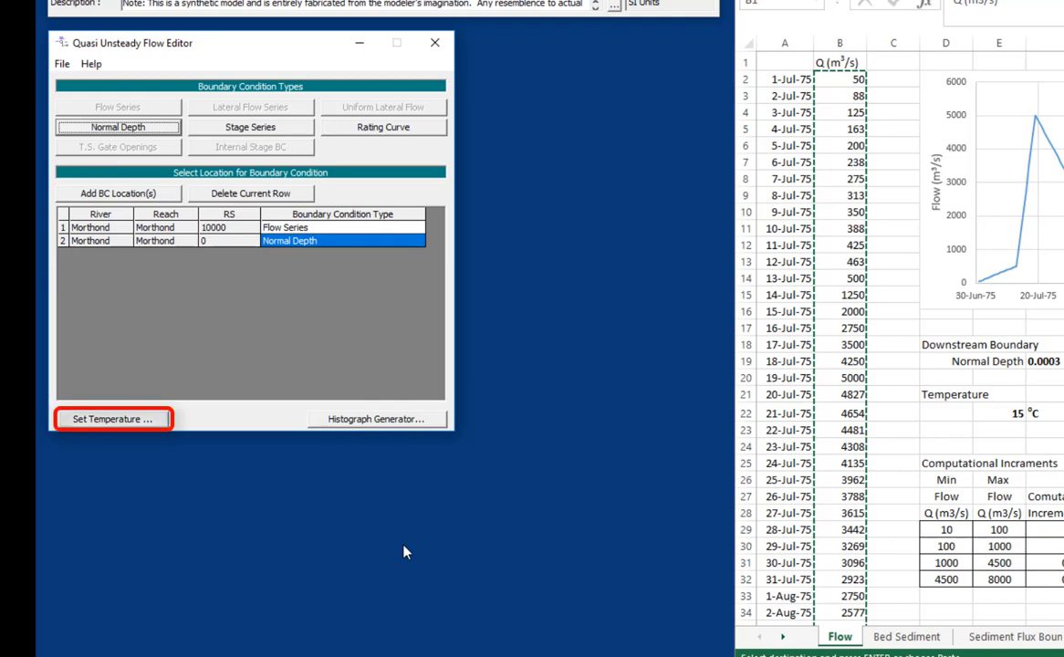
pyautogui.moveTo(146, 420)
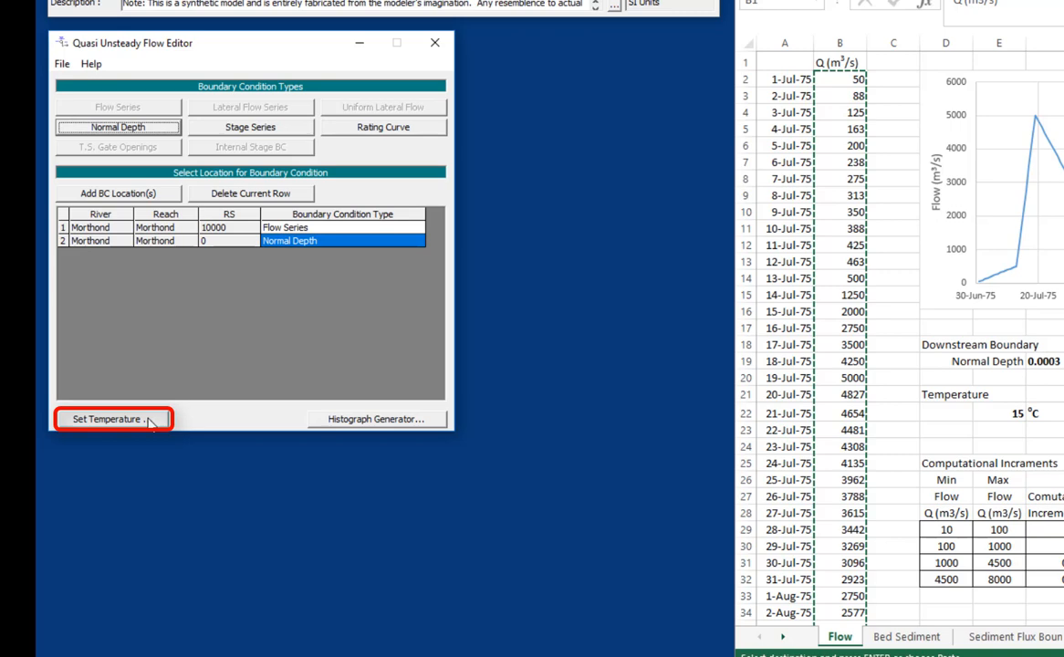
# Fill all temperature series rows with 15 °C and 24-hour durations.
pyautogui.click(111, 418)
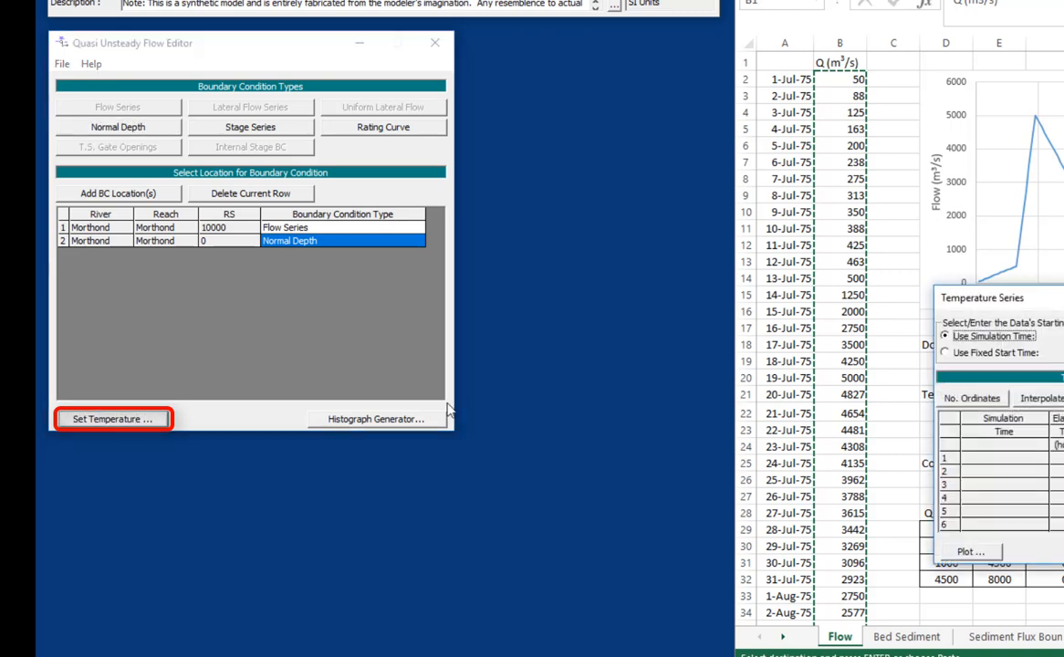
pyautogui.click(112, 419)
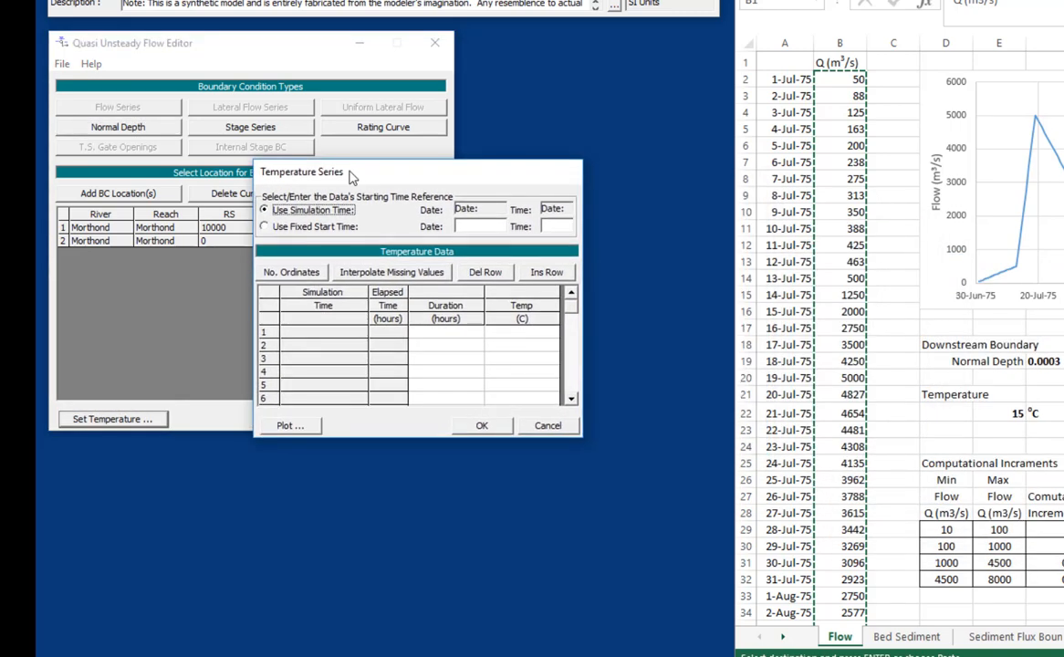
pyautogui.moveTo(463, 336)
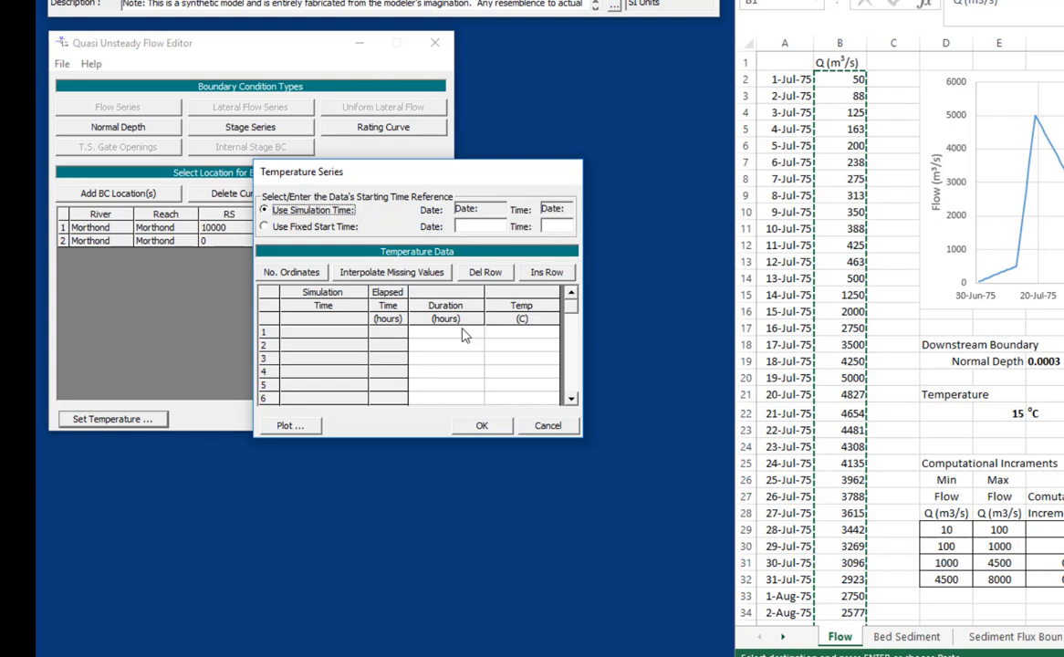
pyautogui.moveTo(1024, 421)
pyautogui.write('24000')
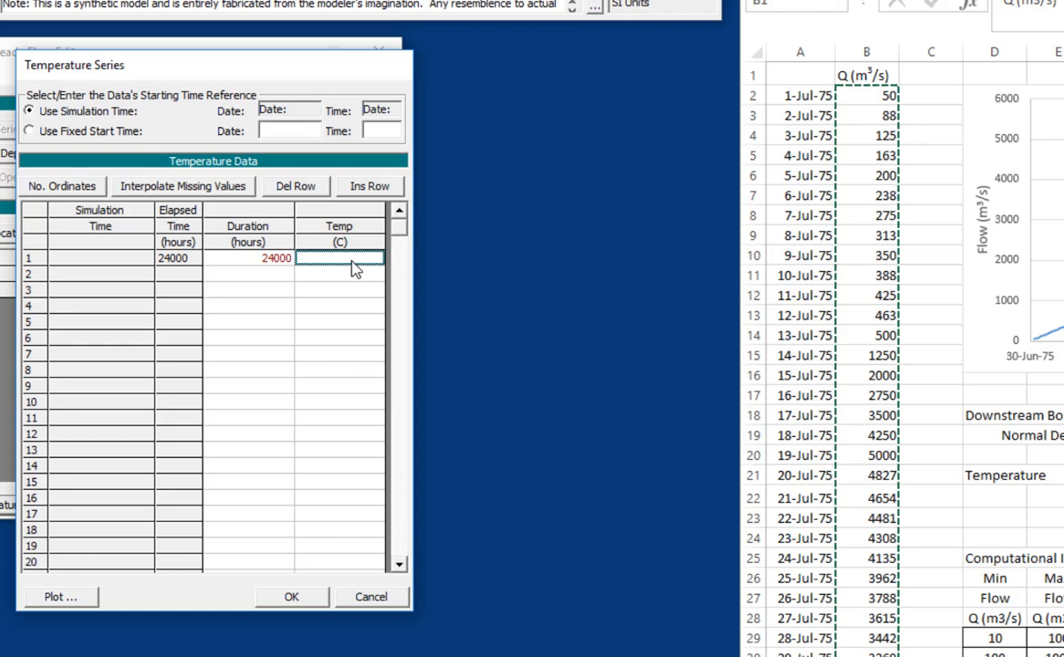
pyautogui.write('15')
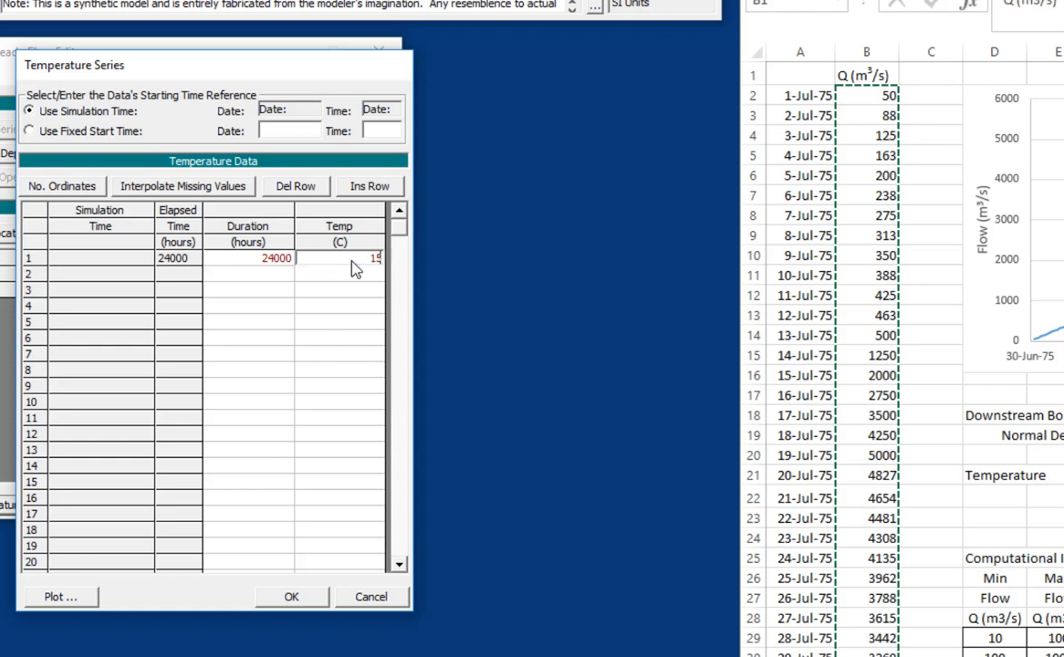
pyautogui.click(247, 257)
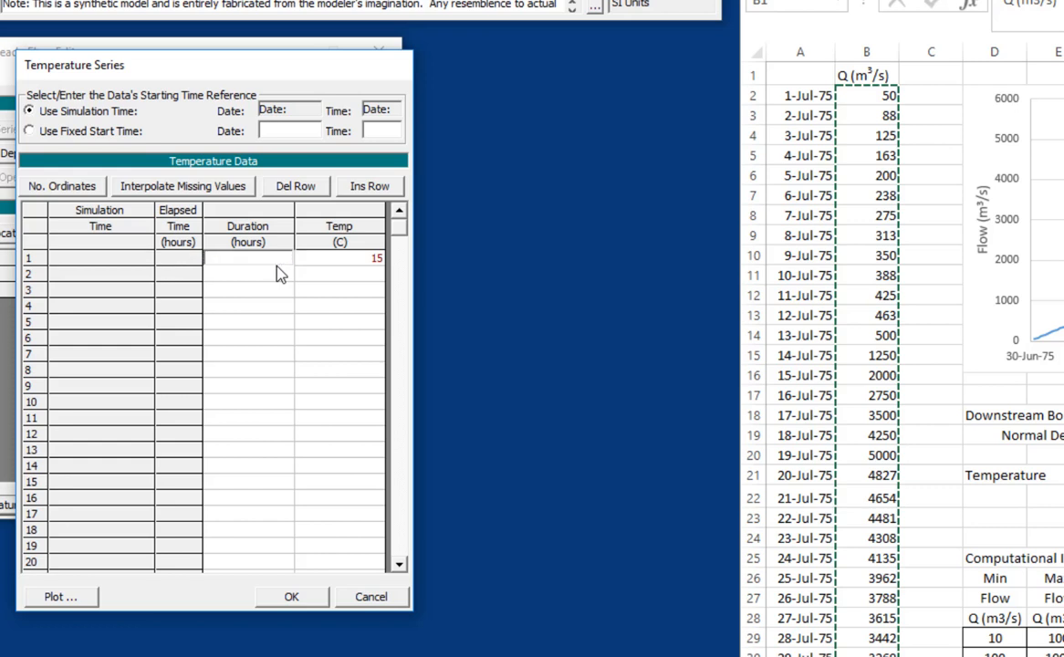
pyautogui.write('24')
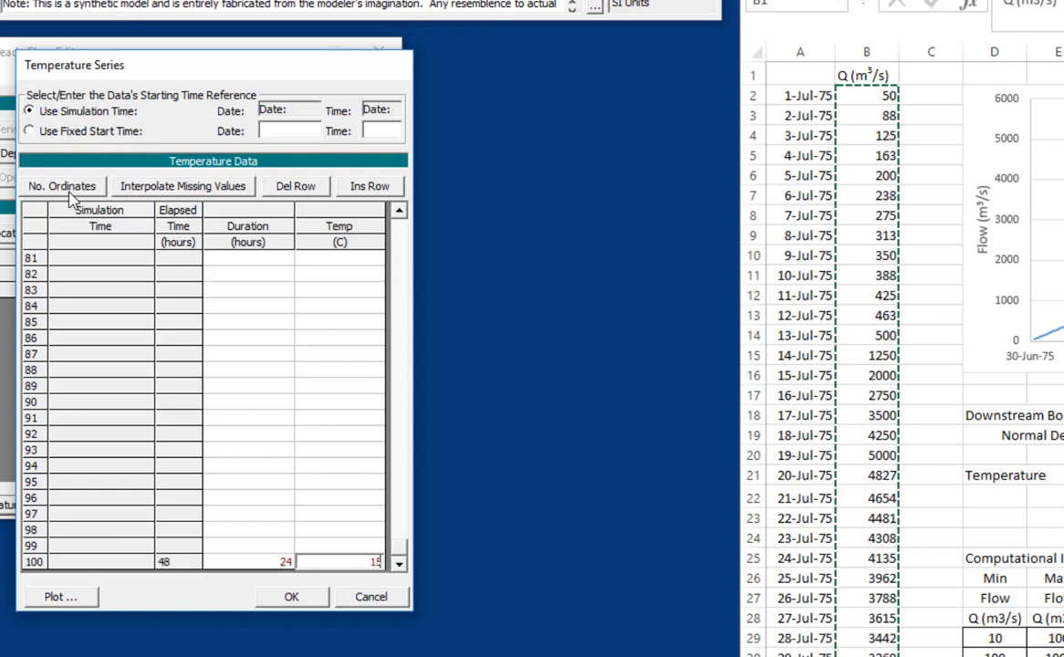
pyautogui.click(183, 186)
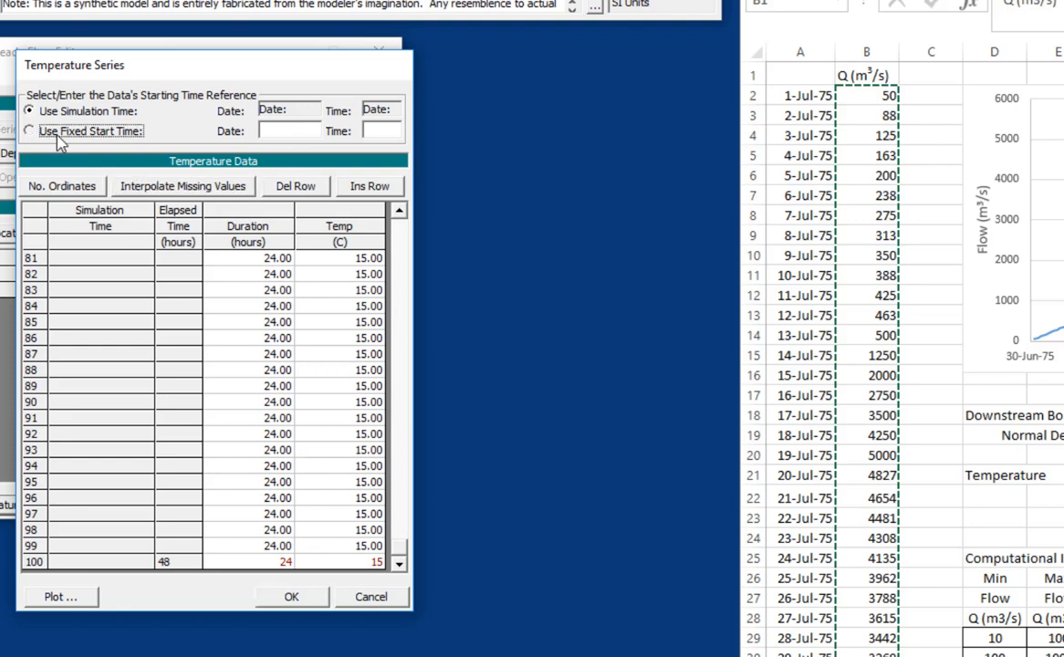
# Give the temperature series a fixed start time of 01Jul1975, 0000.
pyautogui.click(28, 130)
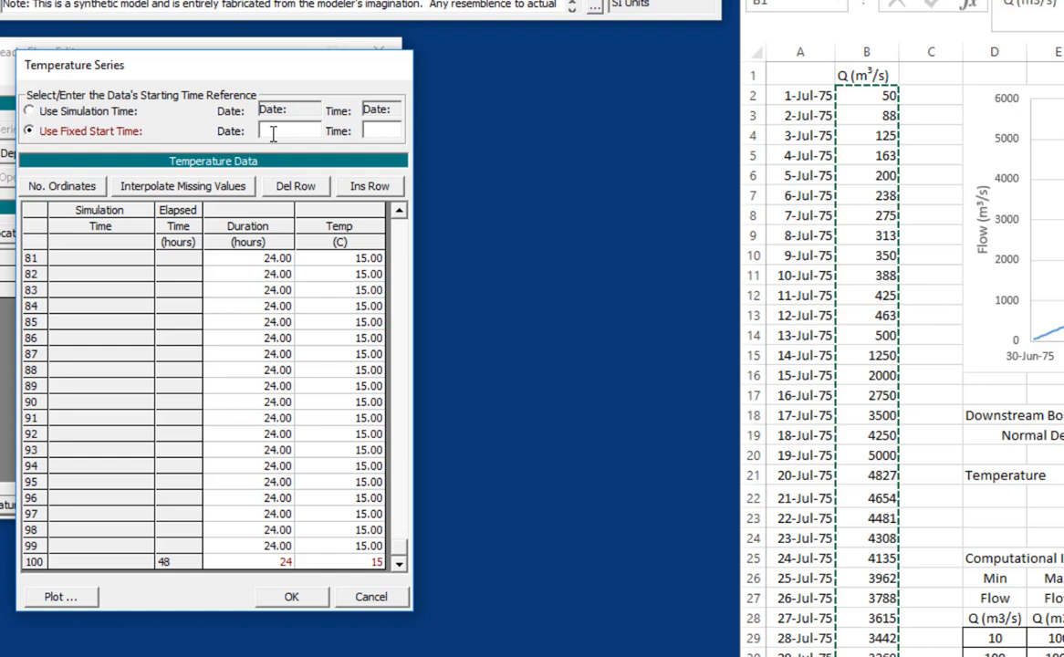
pyautogui.write('01Ju')
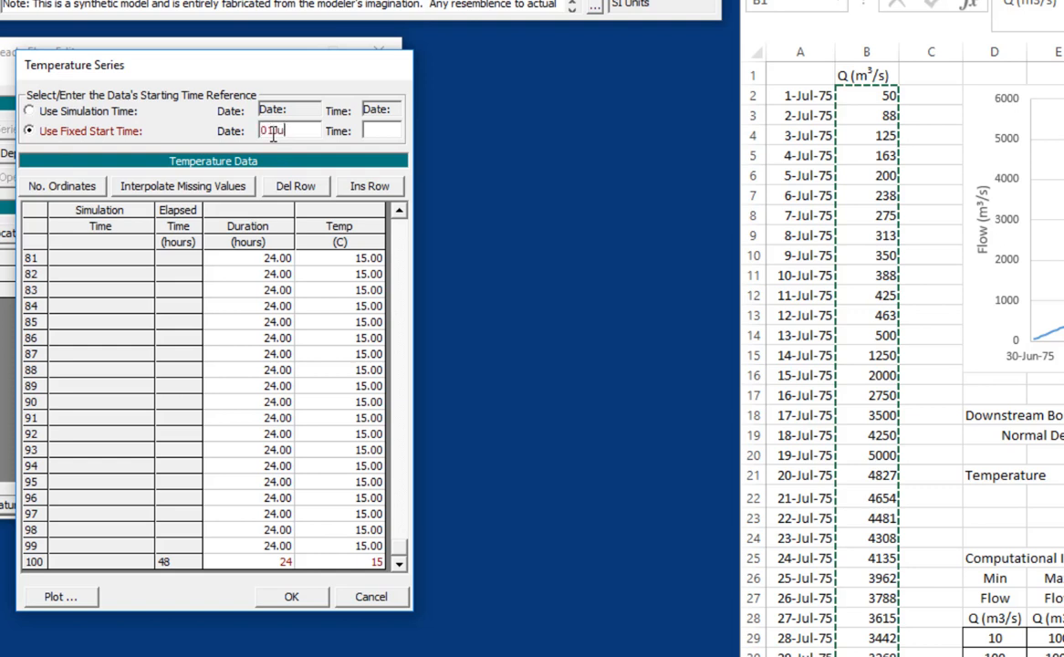
pyautogui.write('1975')
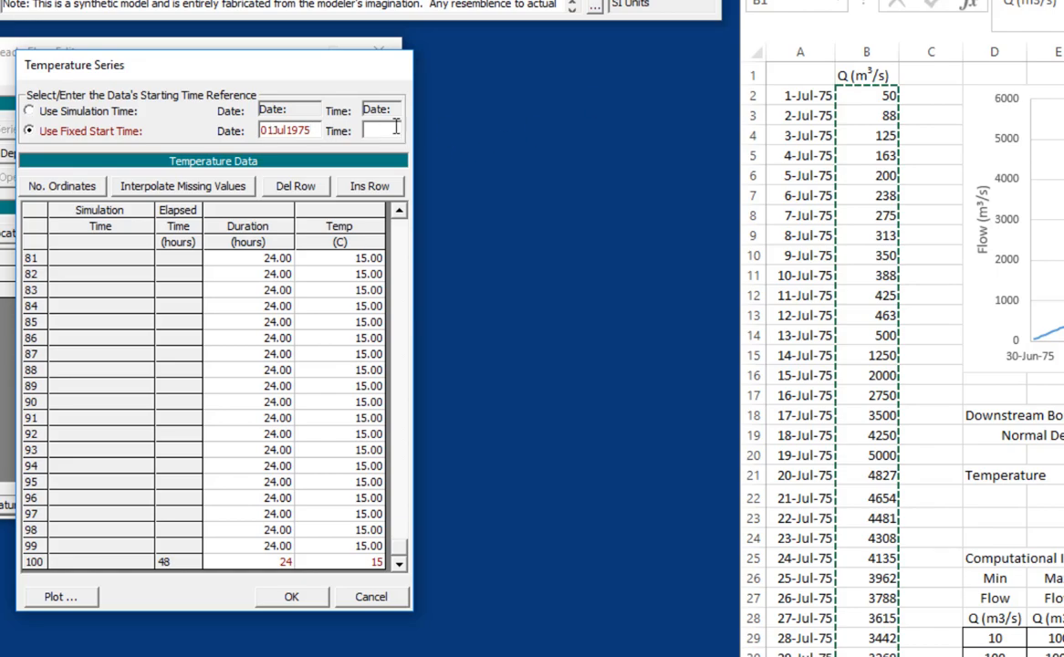
pyautogui.write('0000')
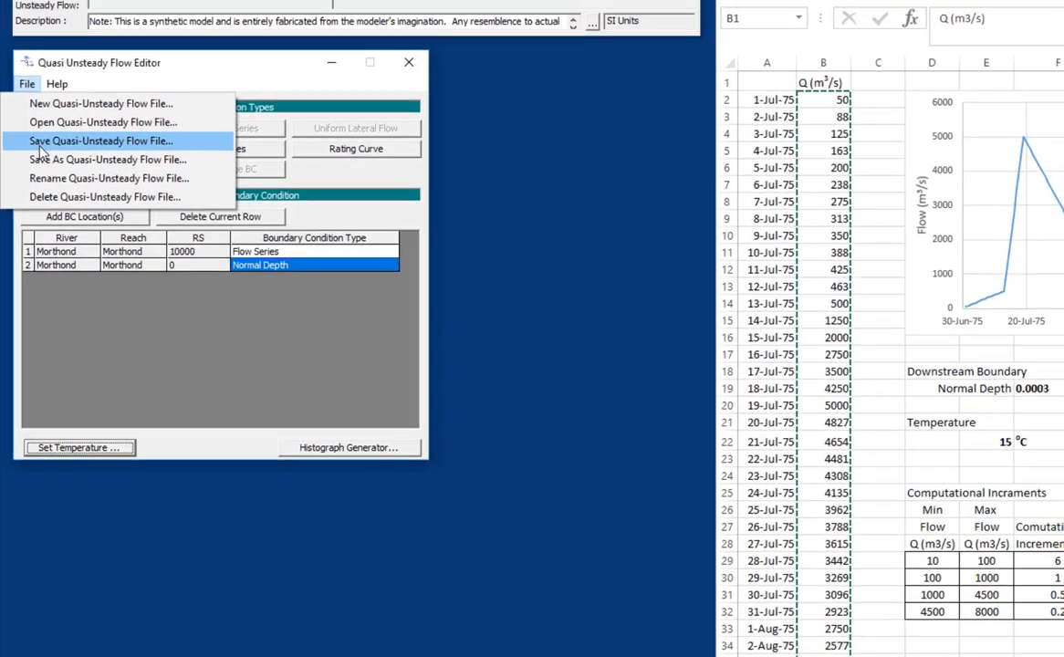
# Save the flow data titled '100 Day Hydrograph' as OverbankDeposition.q01.
pyautogui.click(106, 159)
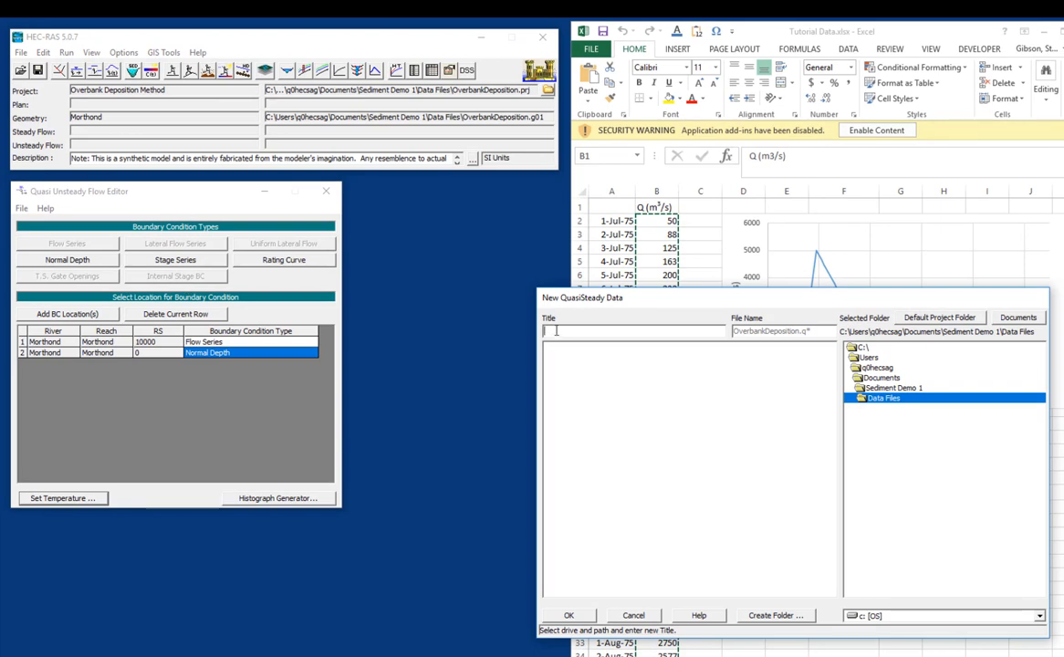
pyautogui.write('100 Day Hydrograph')
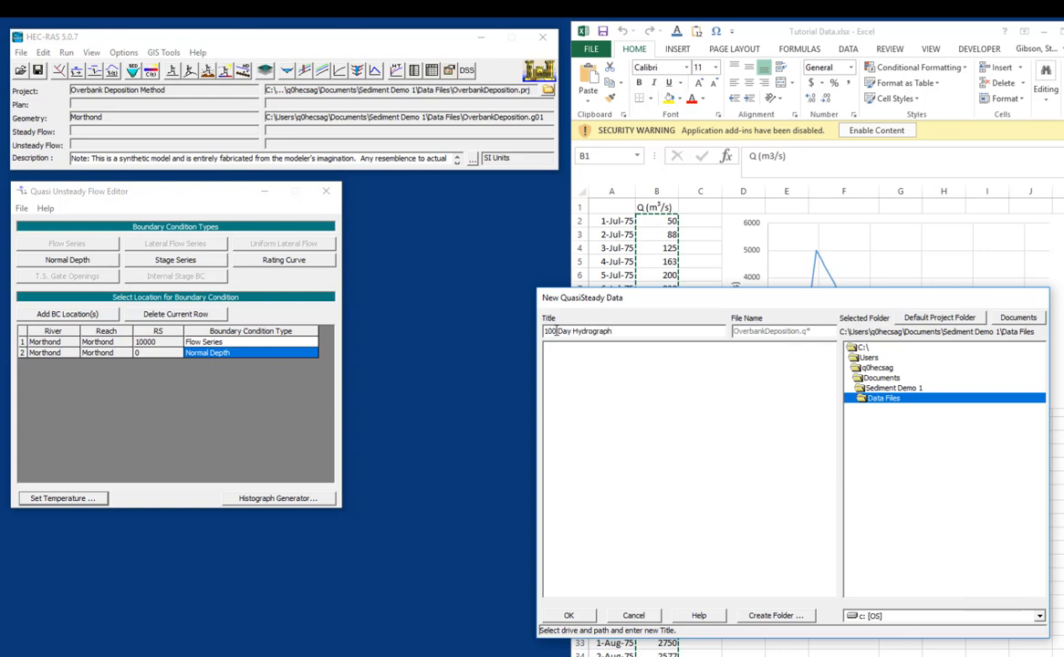
pyautogui.click(569, 615)
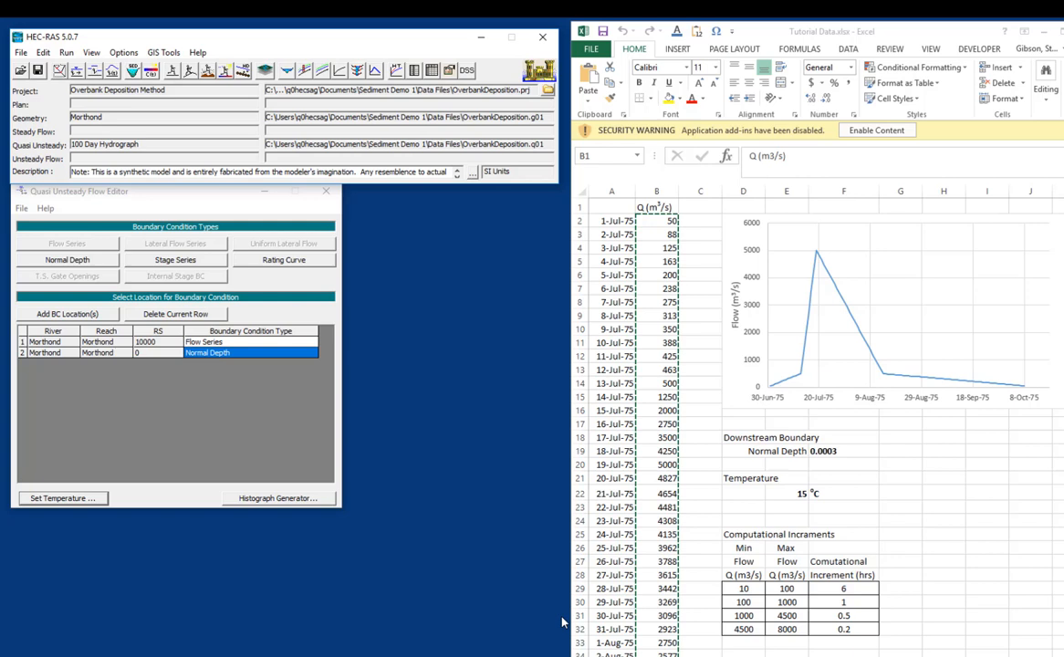